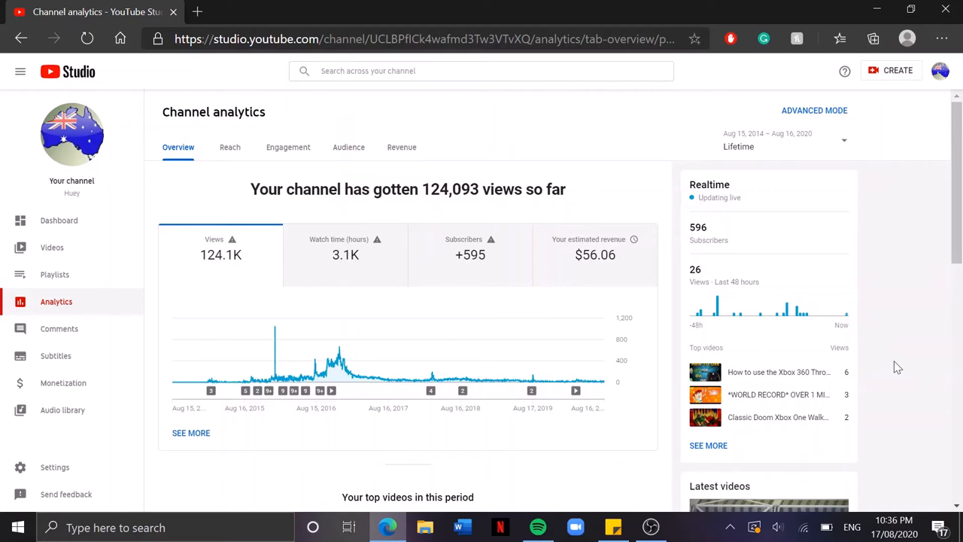
mouse_move(894, 362)
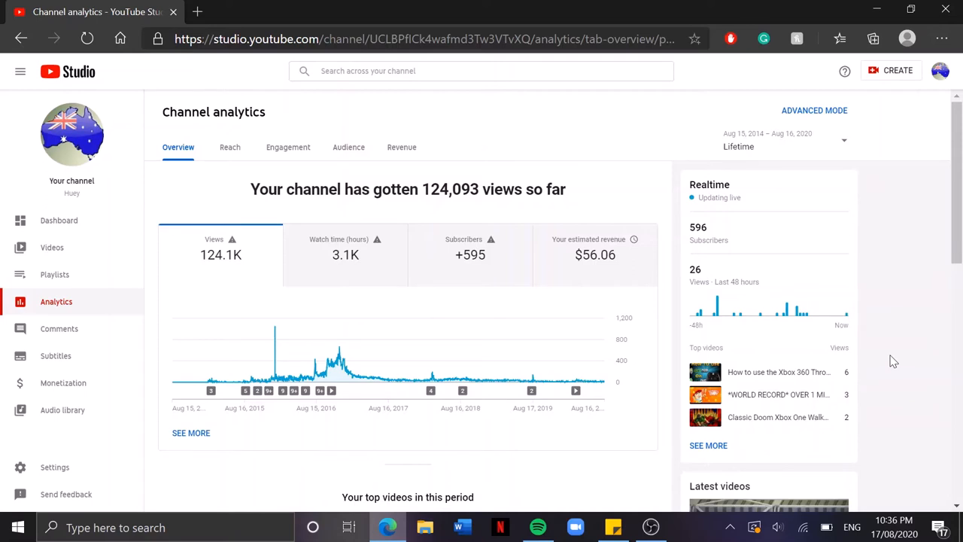
mouse_move(230, 446)
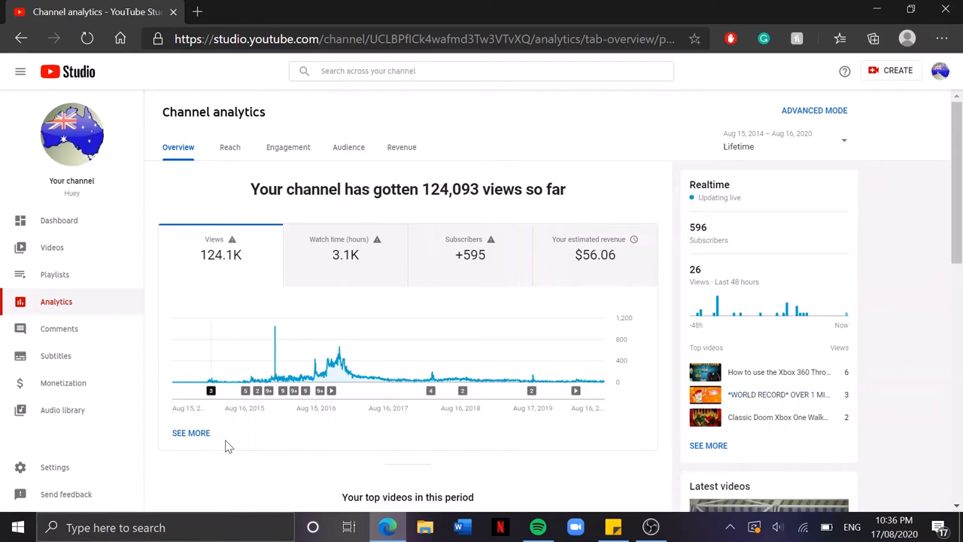
mouse_move(192, 425)
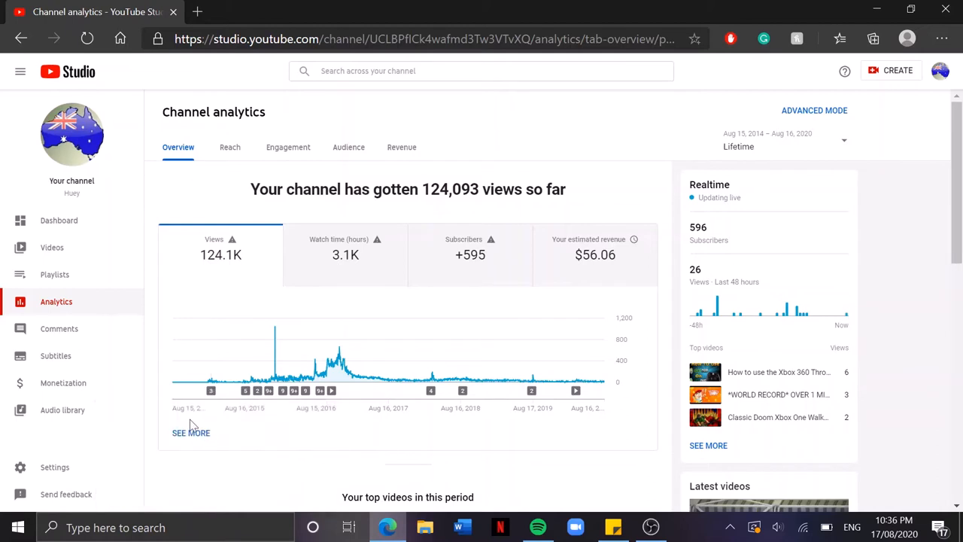
mouse_move(914, 242)
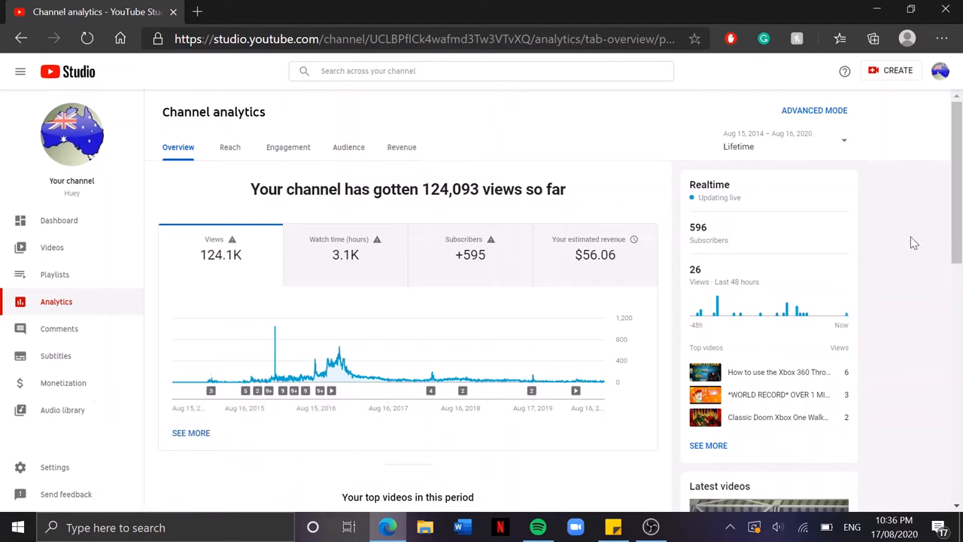
mouse_move(903, 223)
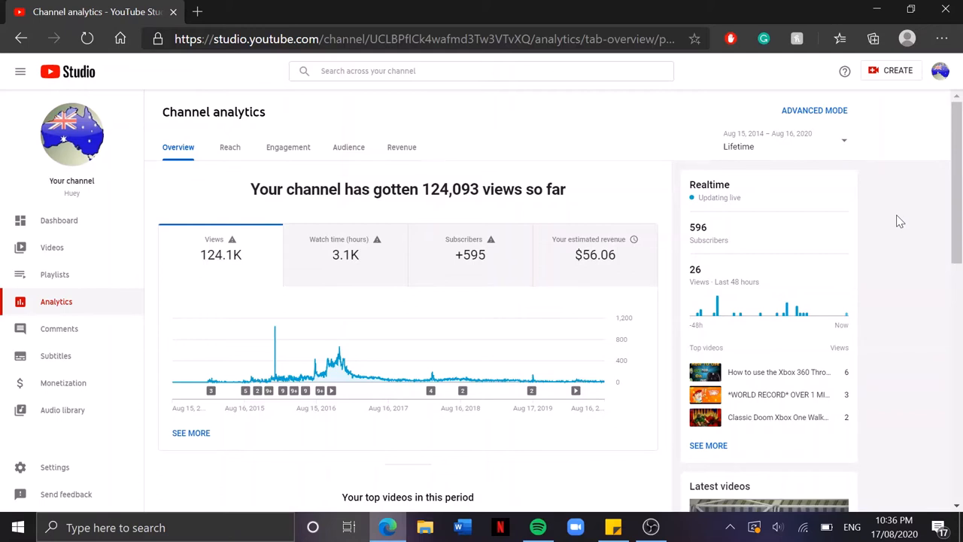
mouse_move(784, 168)
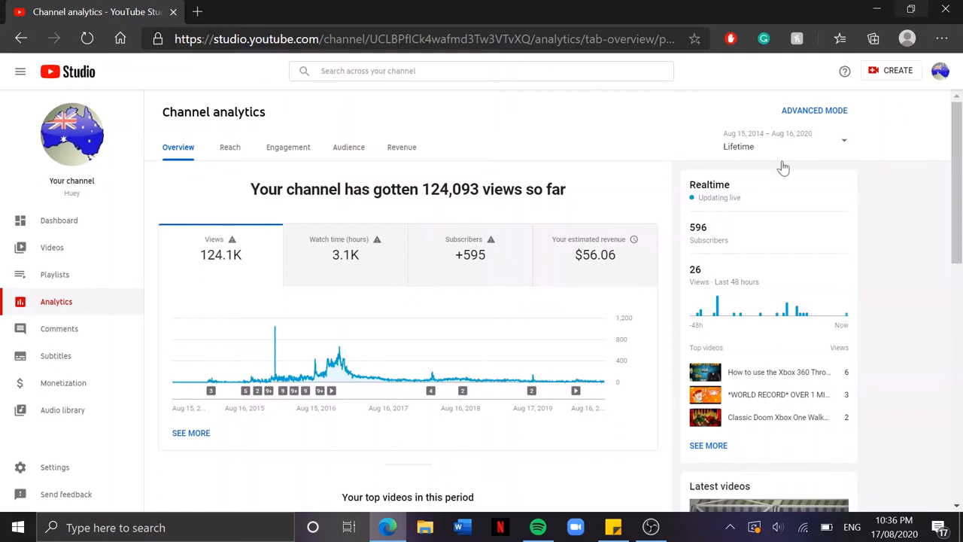
mouse_move(556, 304)
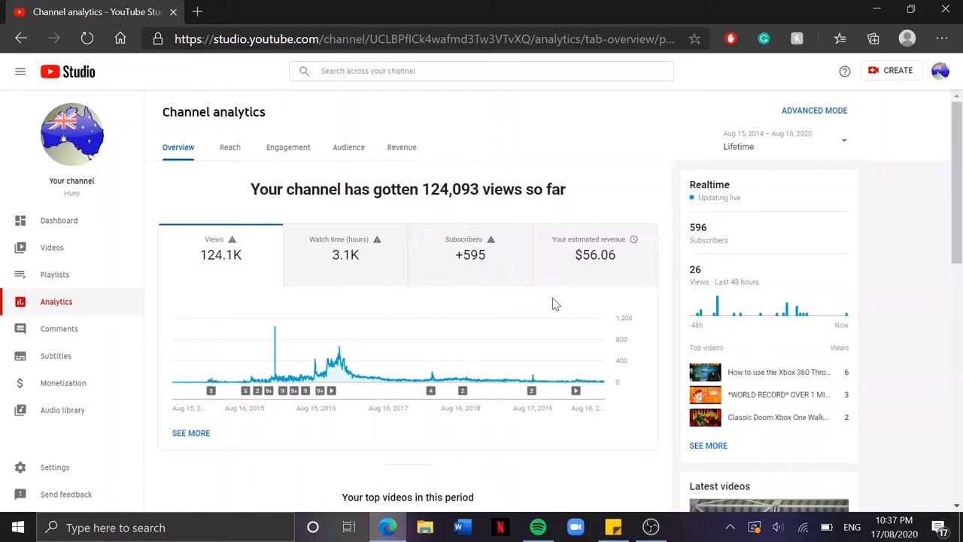
mouse_move(904, 302)
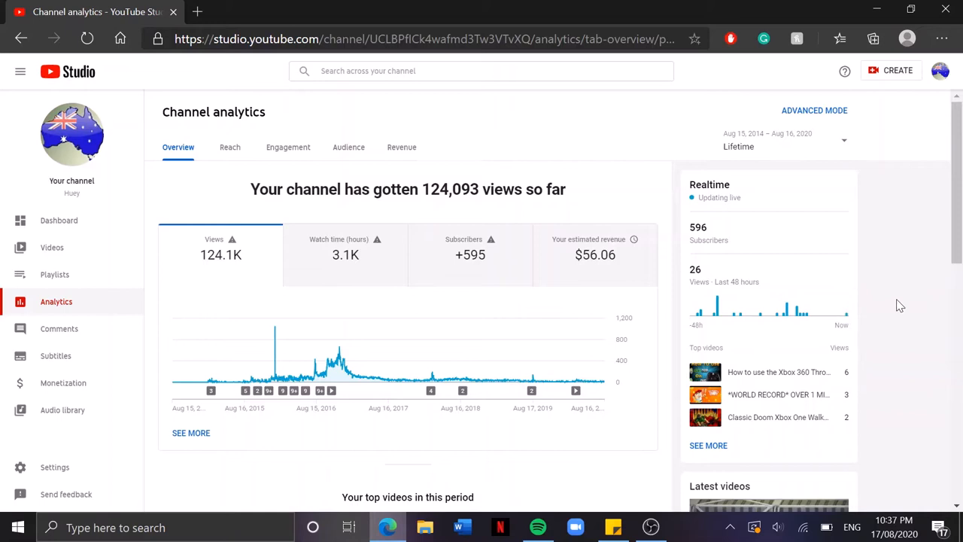
mouse_move(895, 307)
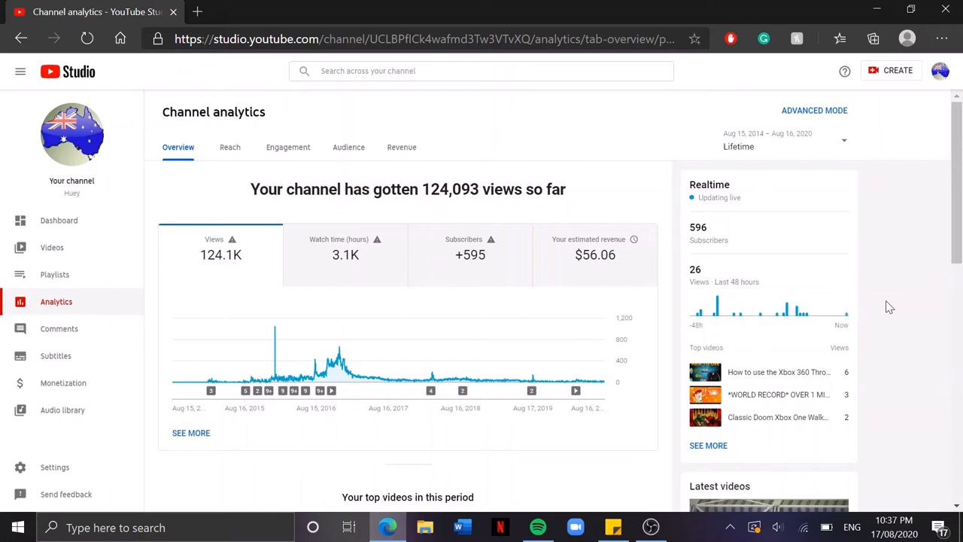
mouse_move(891, 450)
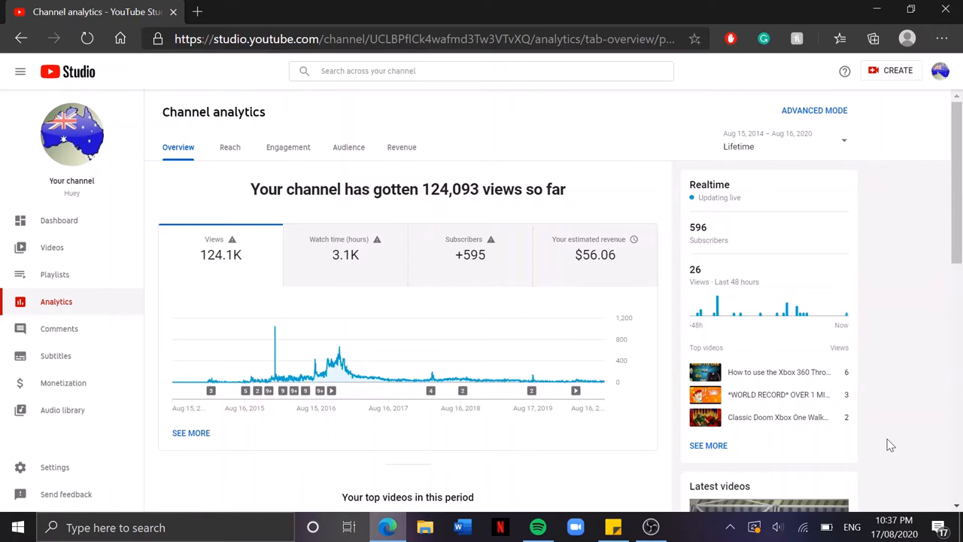
mouse_move(881, 433)
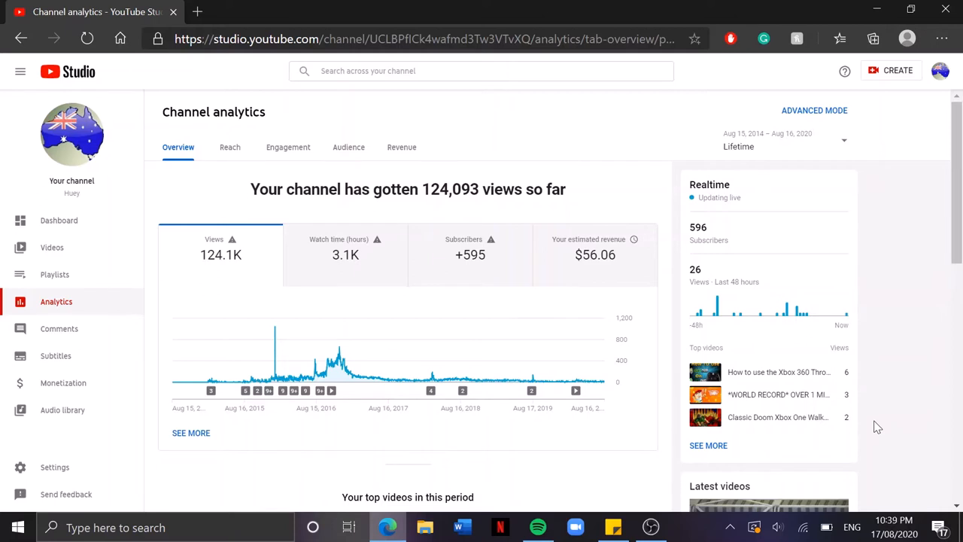
mouse_move(875, 427)
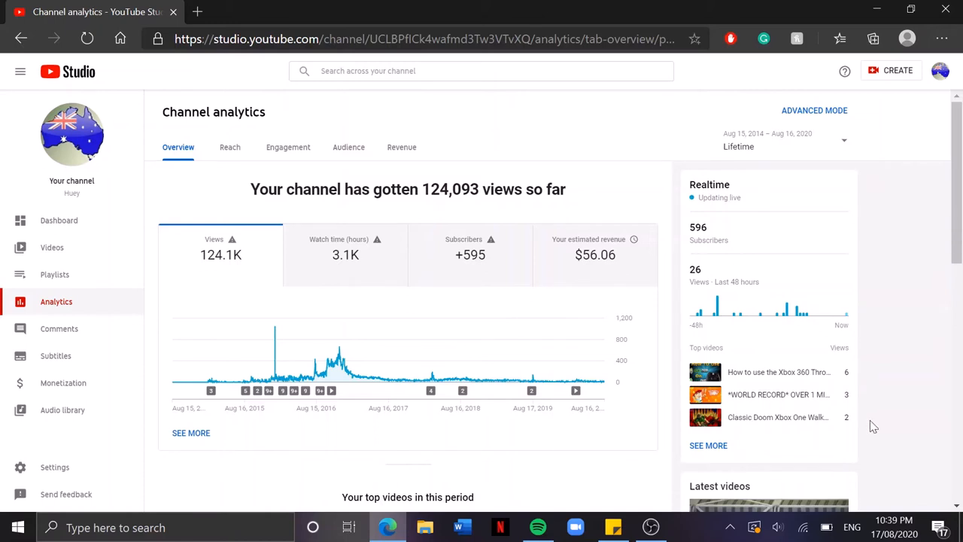
mouse_move(873, 423)
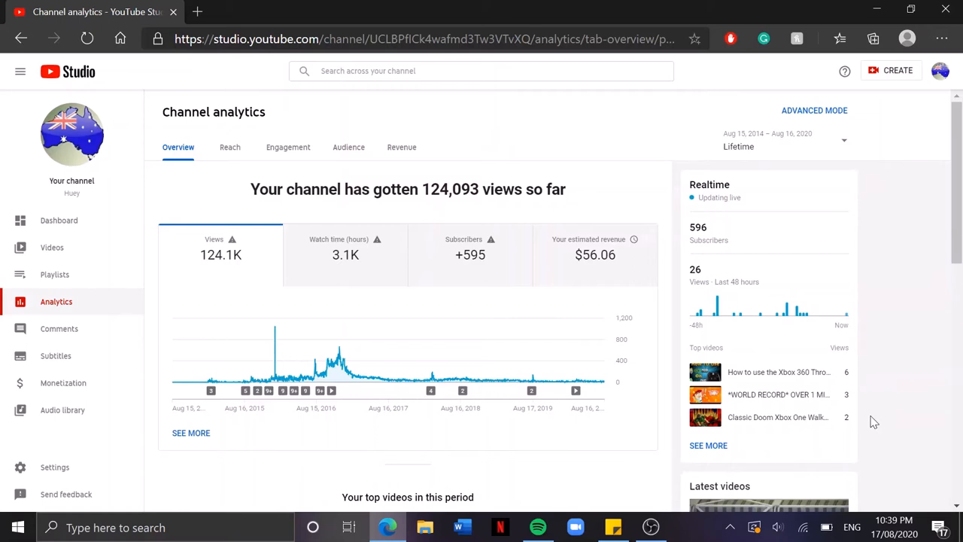
mouse_move(757, 416)
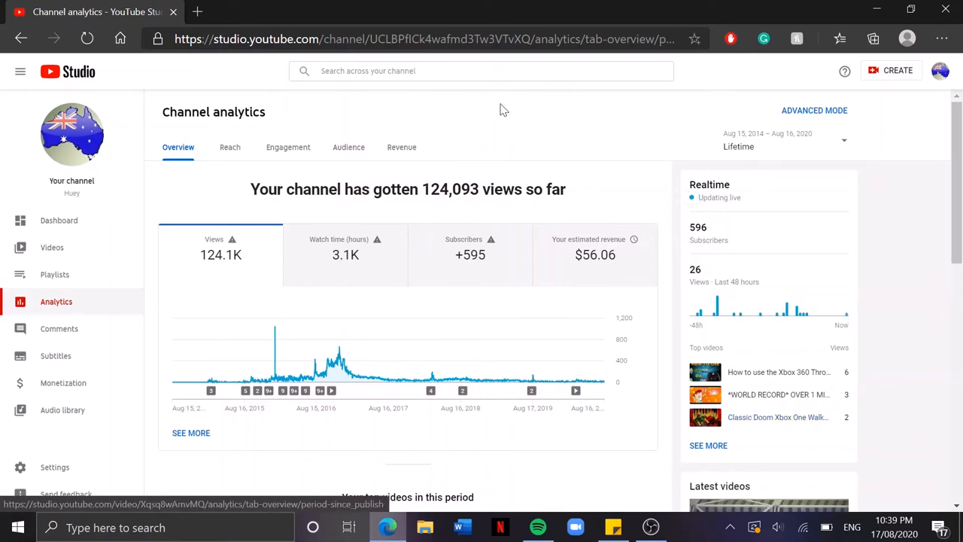
mouse_move(896, 230)
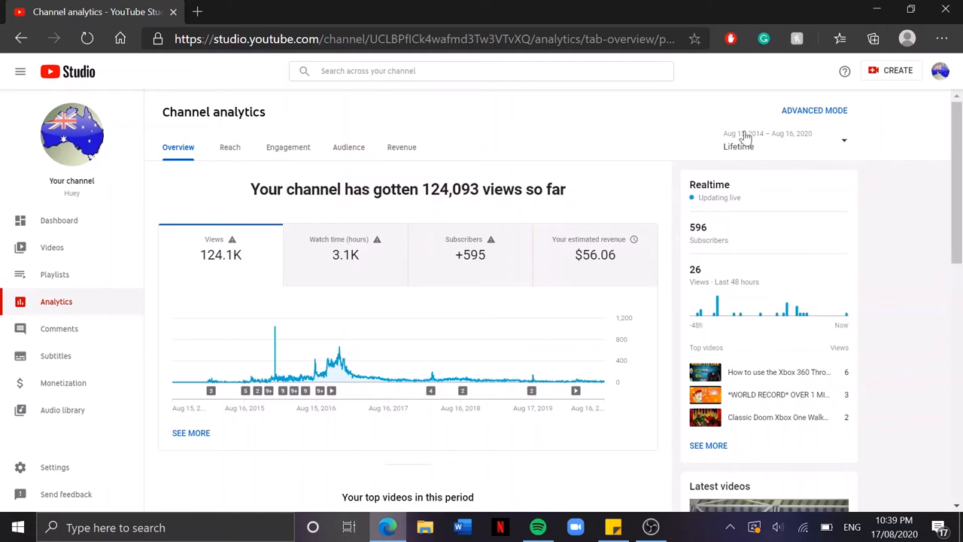
mouse_move(746, 137)
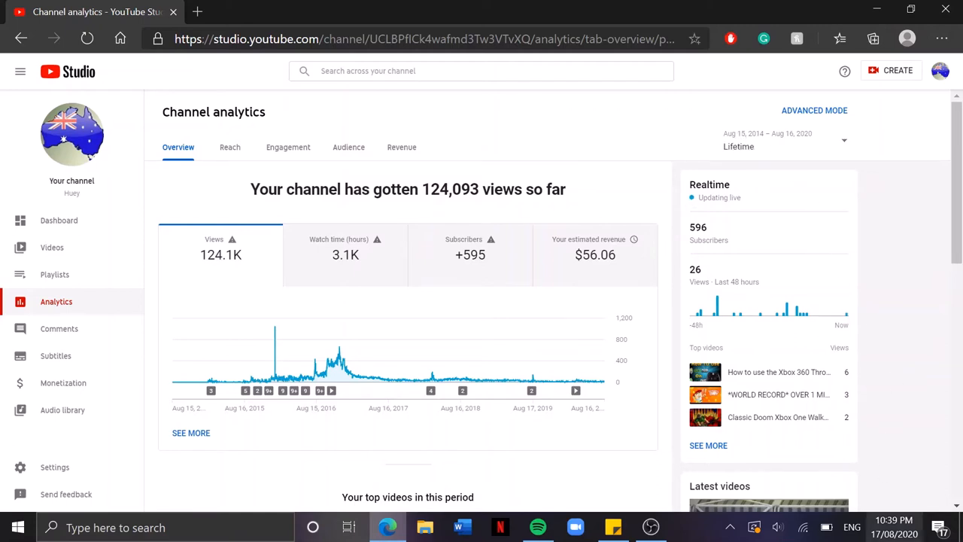
mouse_move(865, 333)
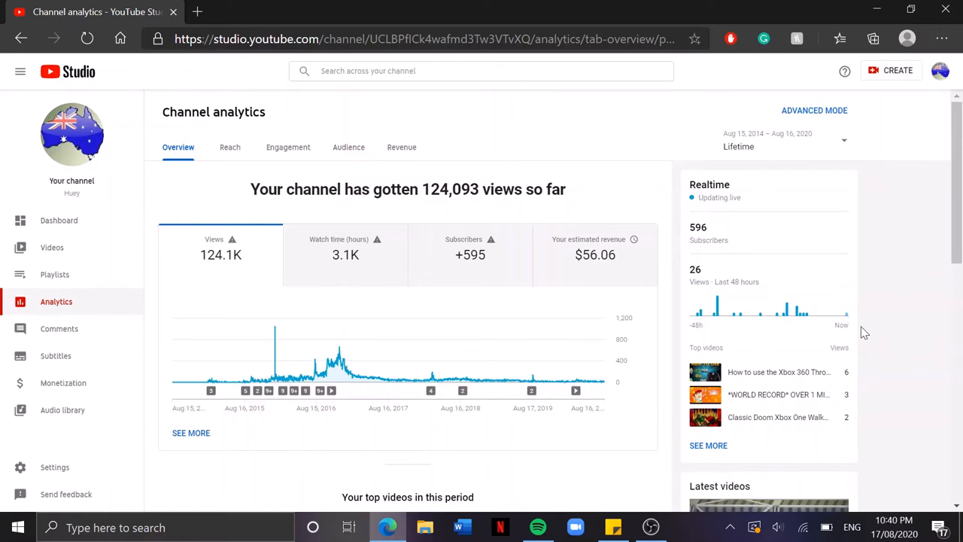
mouse_move(46, 193)
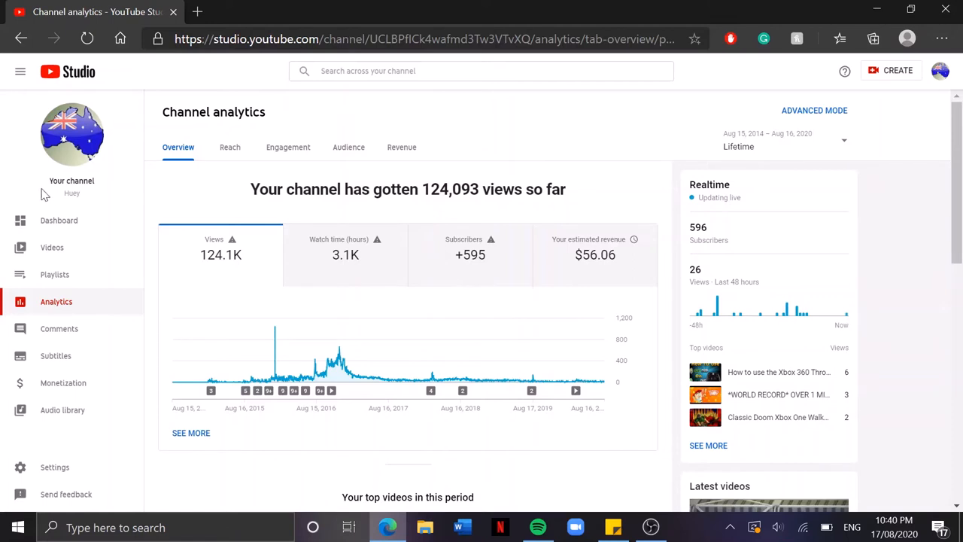
double_click(71, 194)
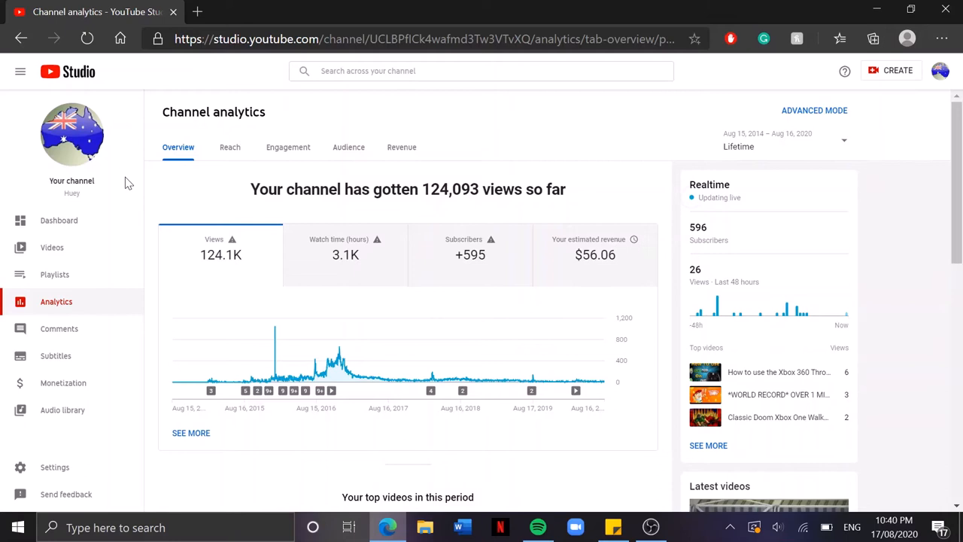
mouse_move(473, 116)
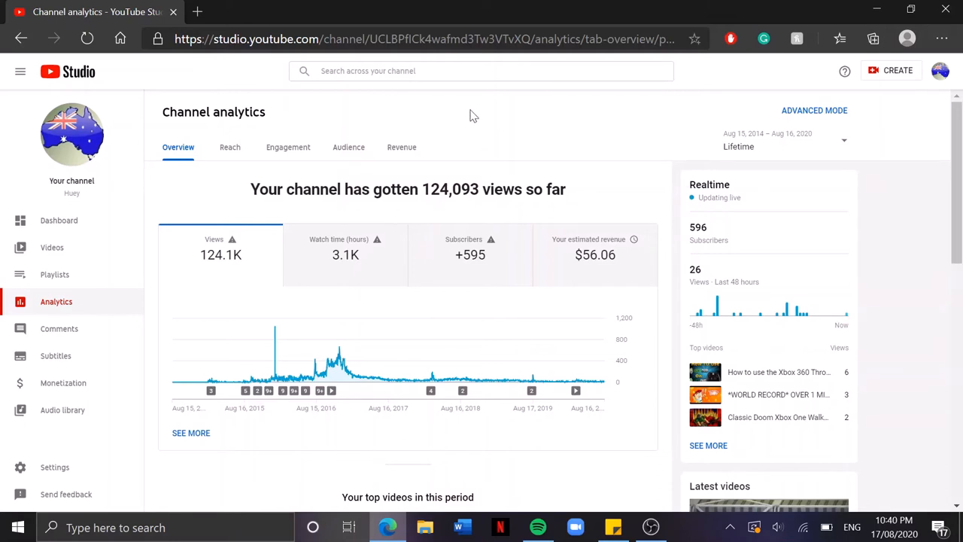
mouse_move(448, 106)
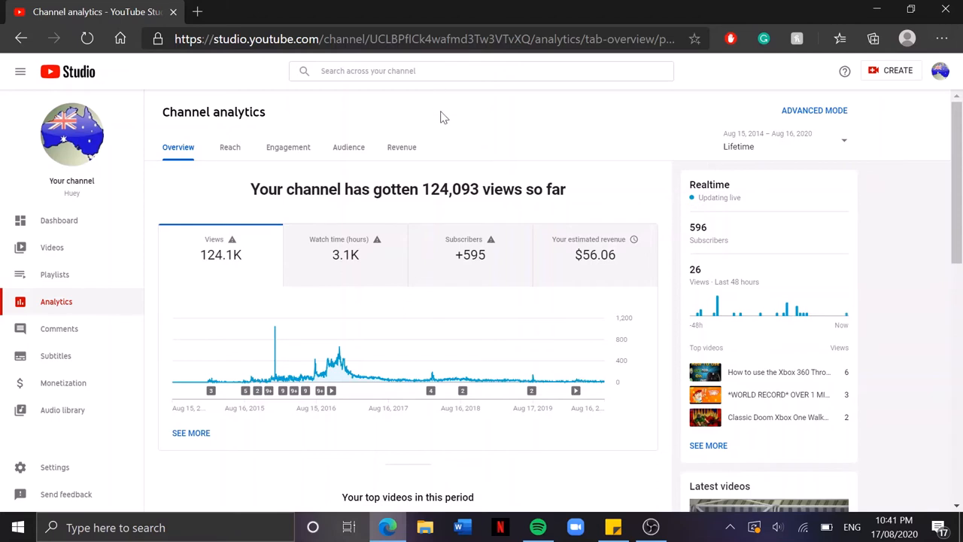
mouse_move(432, 119)
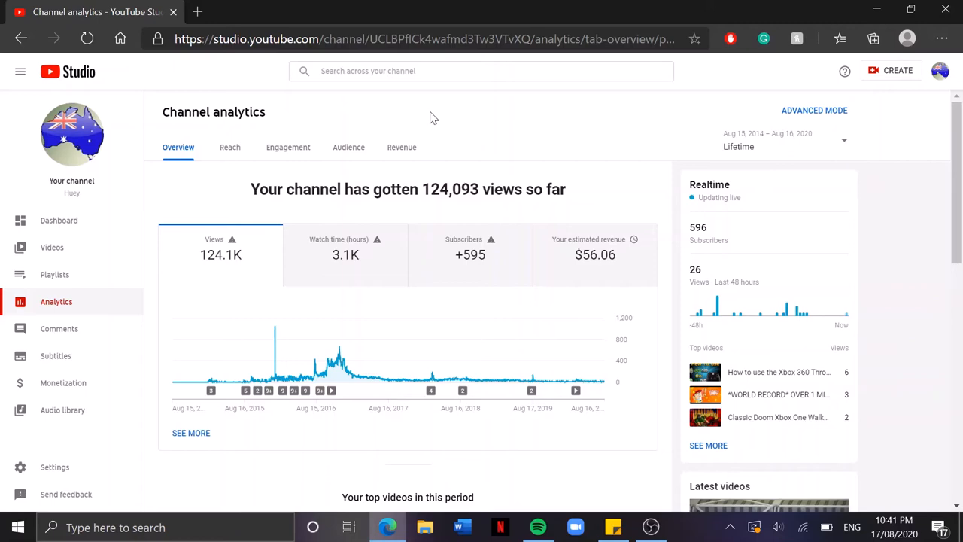
mouse_move(681, 392)
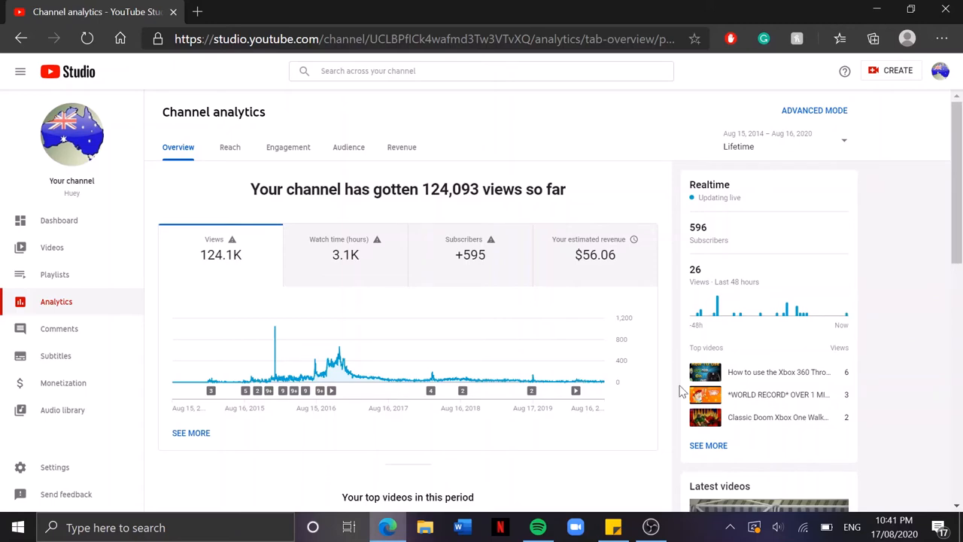
scroll("down", 3)
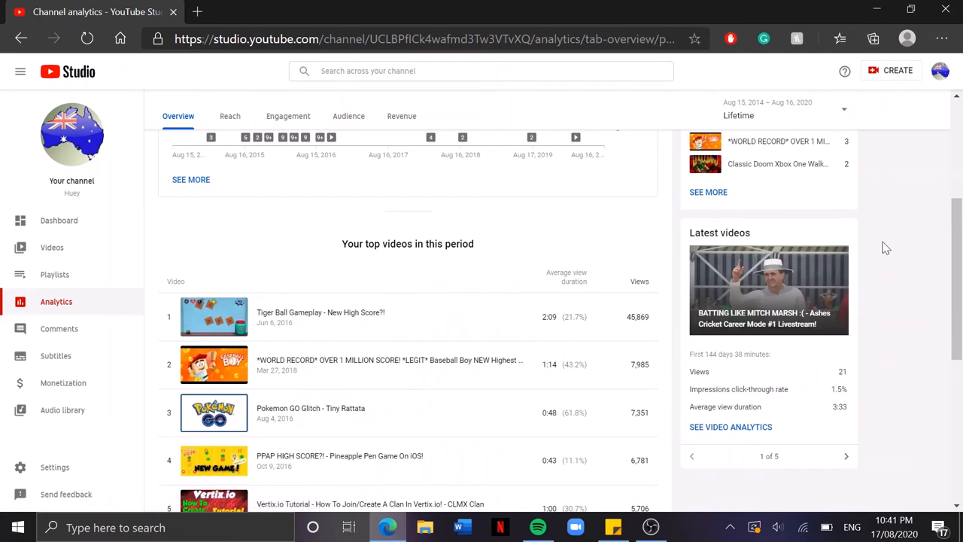
scroll("up", 3)
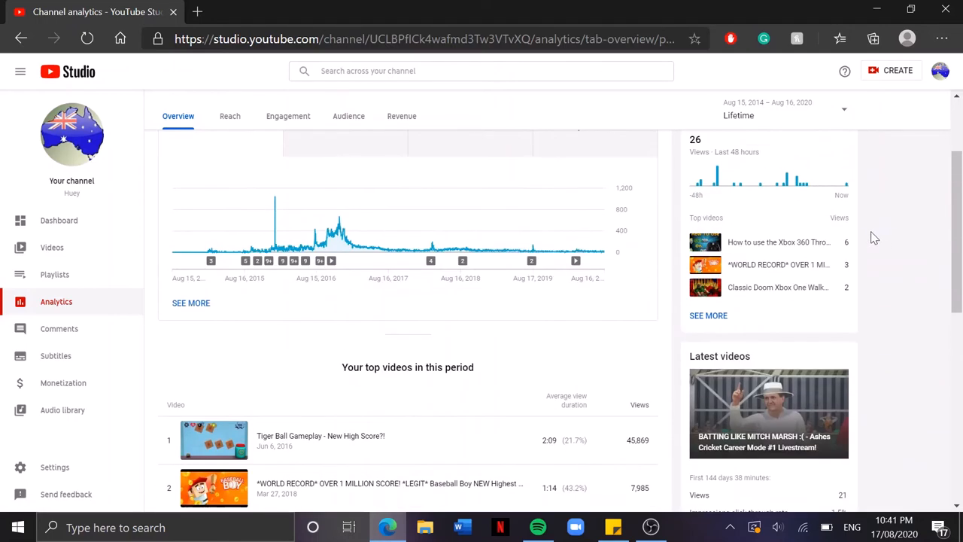
scroll("up", 3)
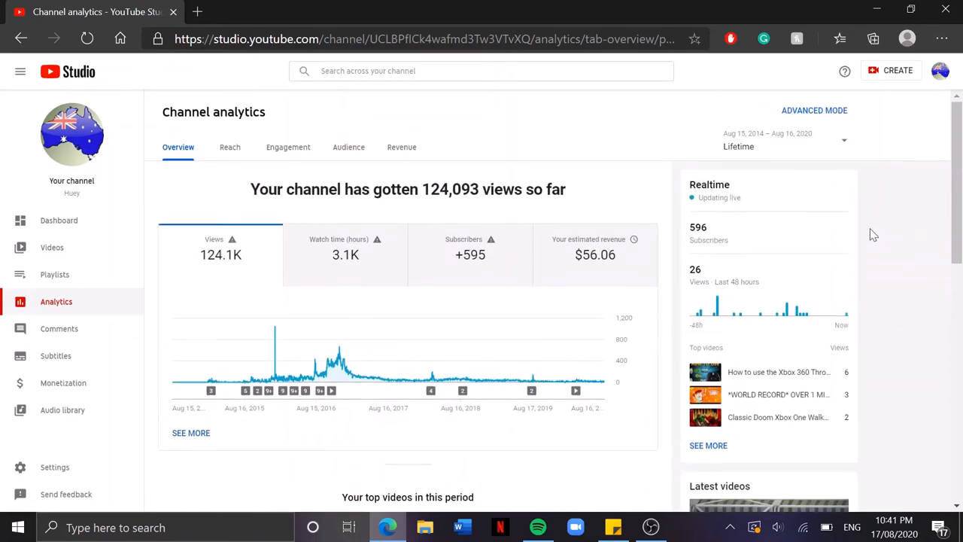
scroll("down", 3)
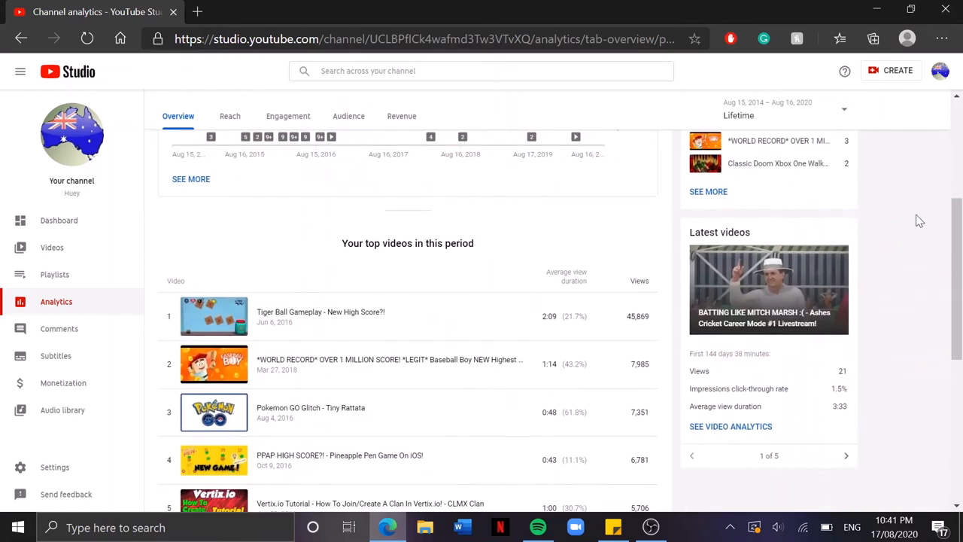
mouse_move(341, 211)
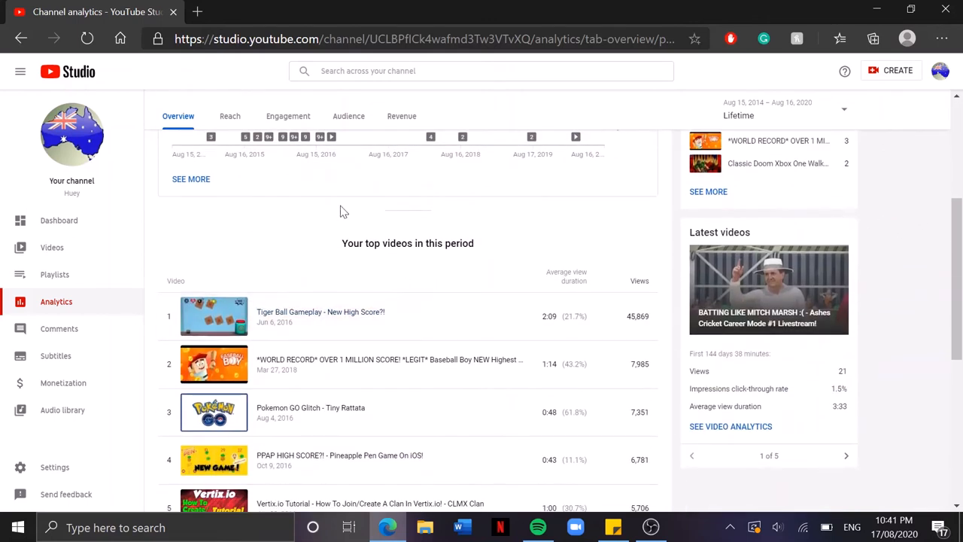
scroll("down", 3)
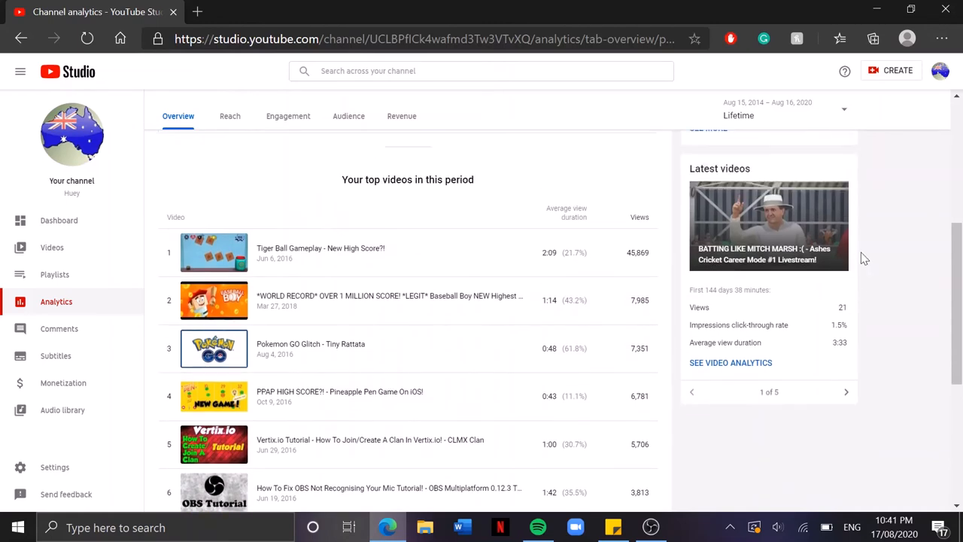
scroll("down", 3)
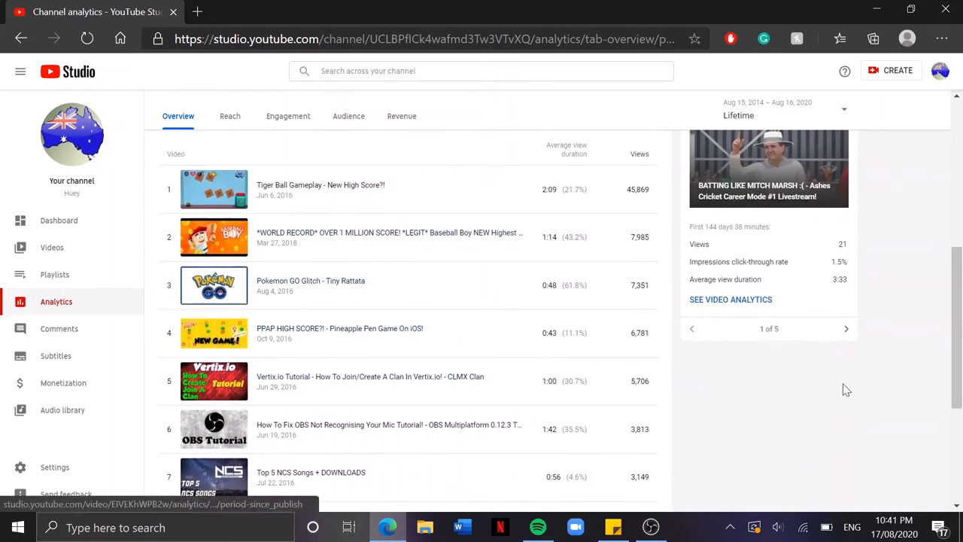
scroll("up", 3)
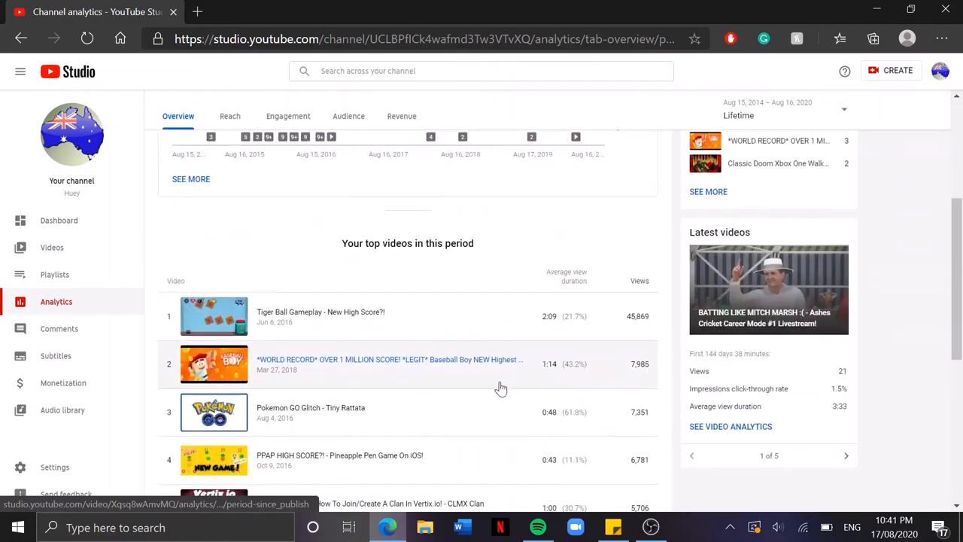
scroll("down", 3)
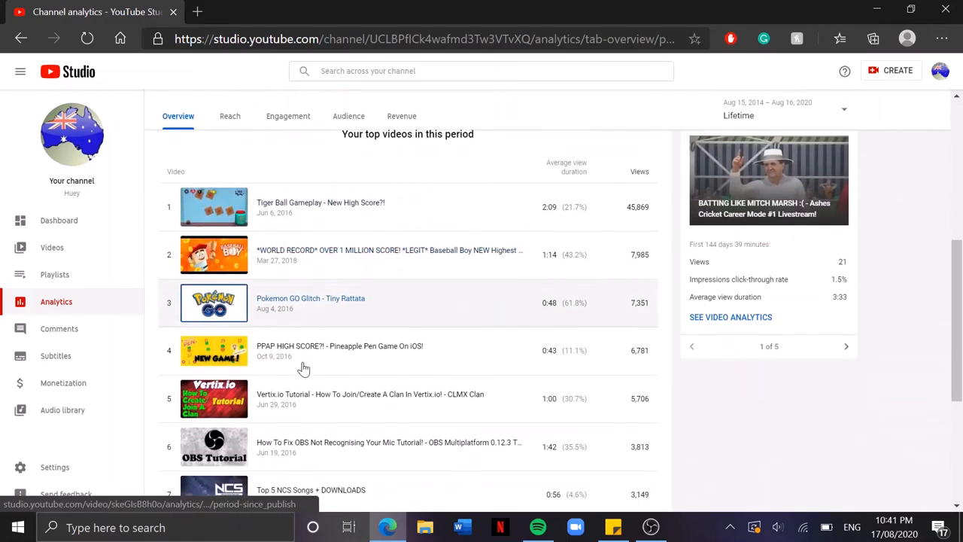
scroll("up", 3)
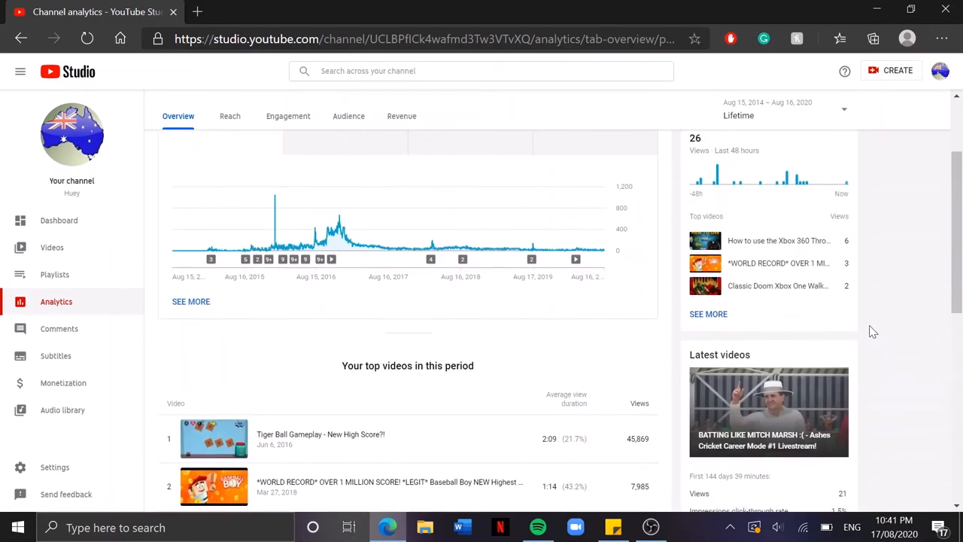
scroll("down", 3)
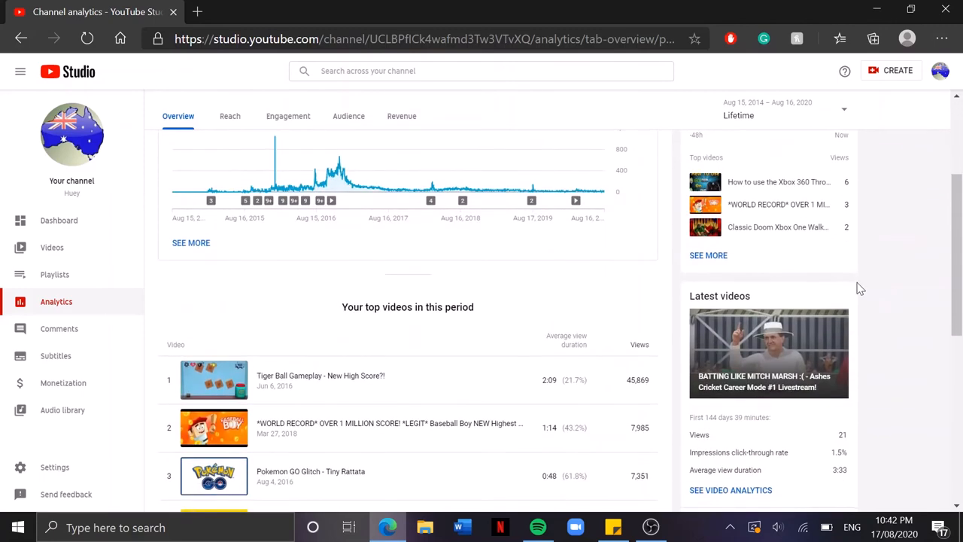
scroll("up", 3)
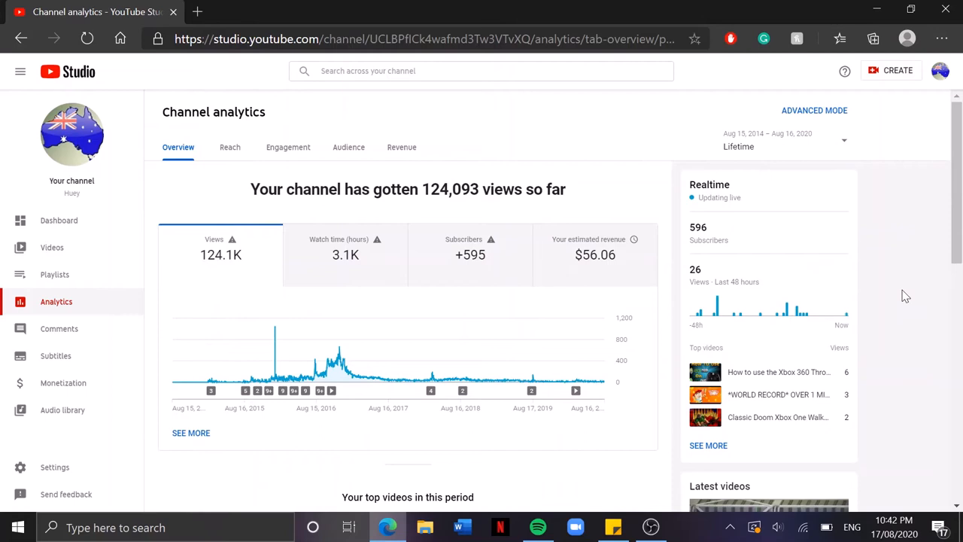
mouse_move(902, 295)
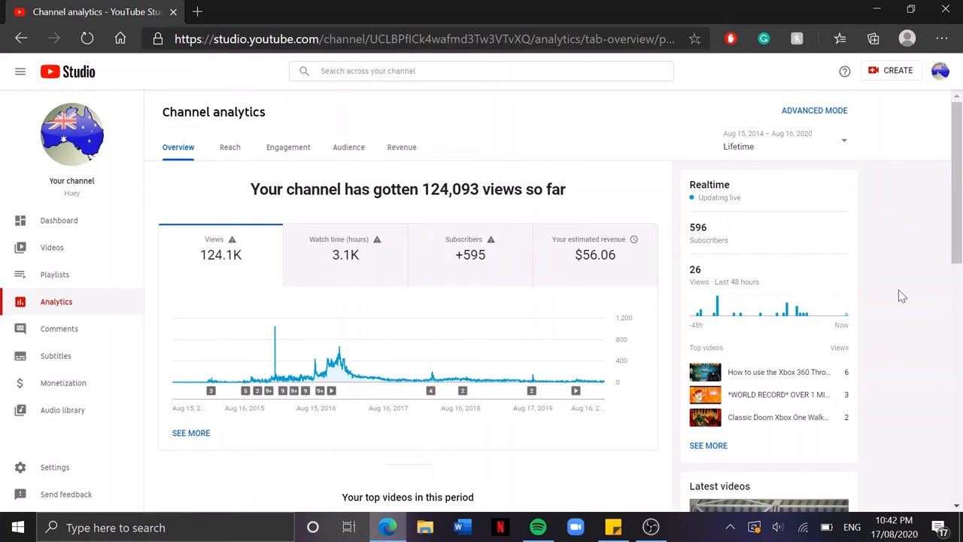
mouse_move(888, 290)
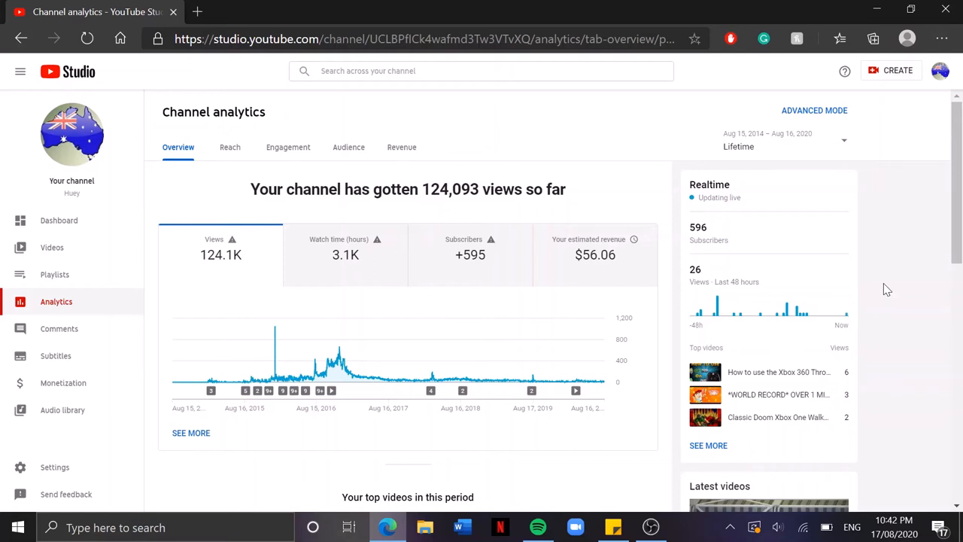
mouse_move(884, 282)
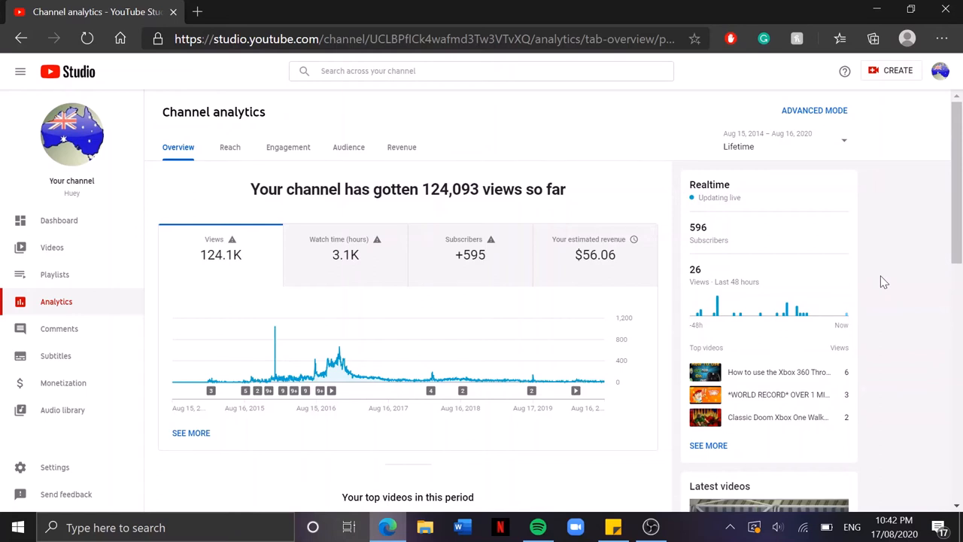
mouse_move(878, 240)
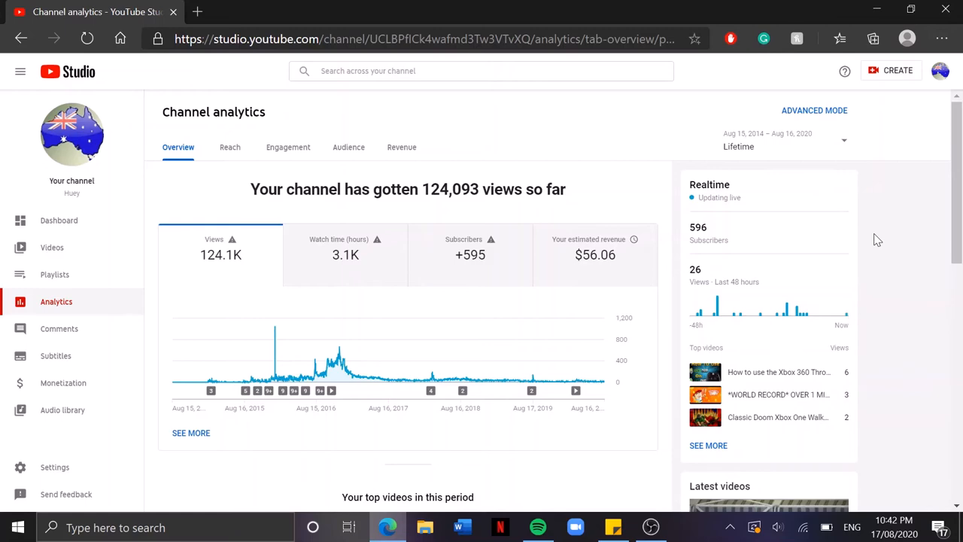
scroll("down", 3)
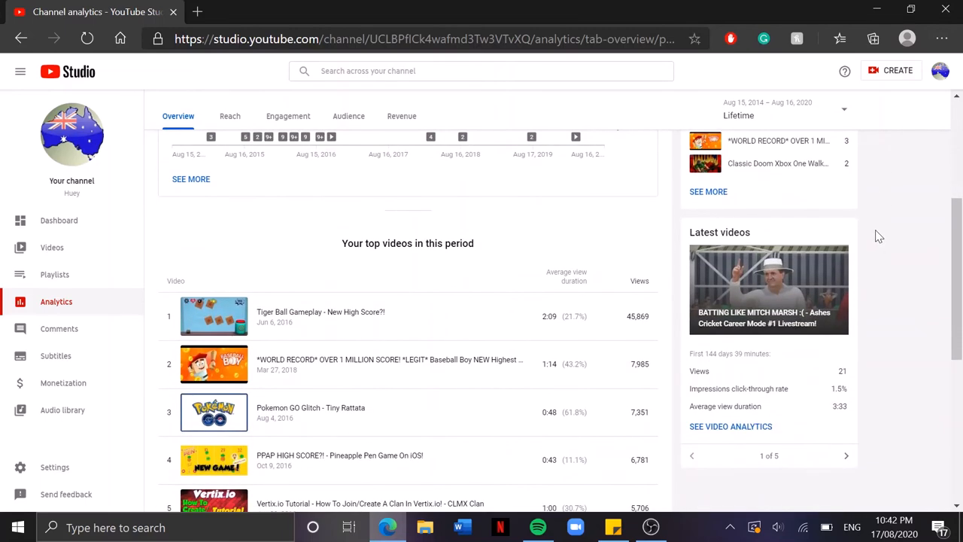
scroll("down", 3)
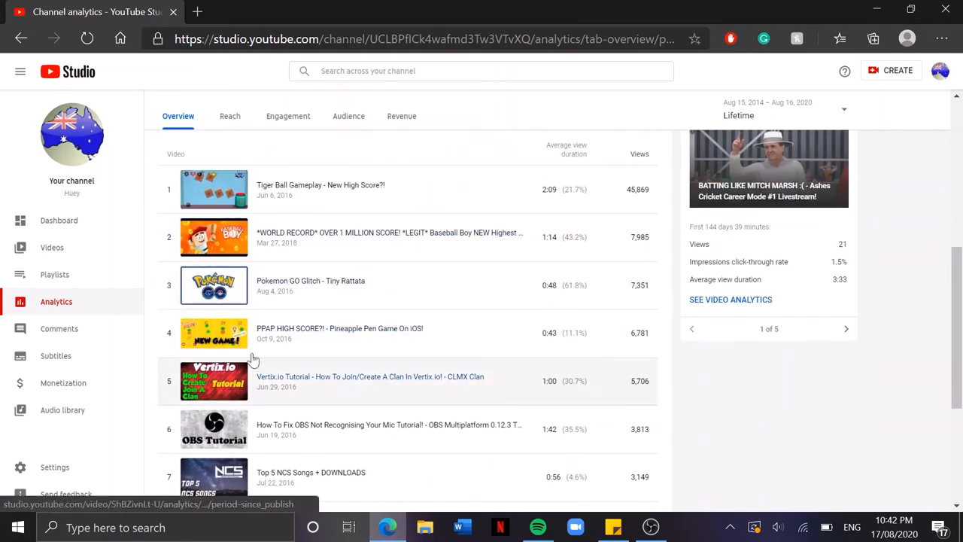
scroll("up", 3)
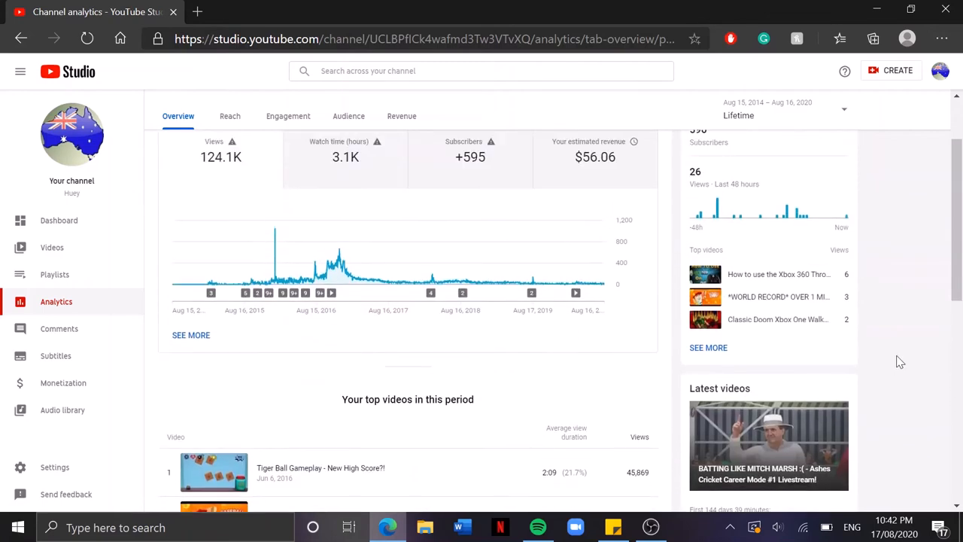
scroll("up", 3)
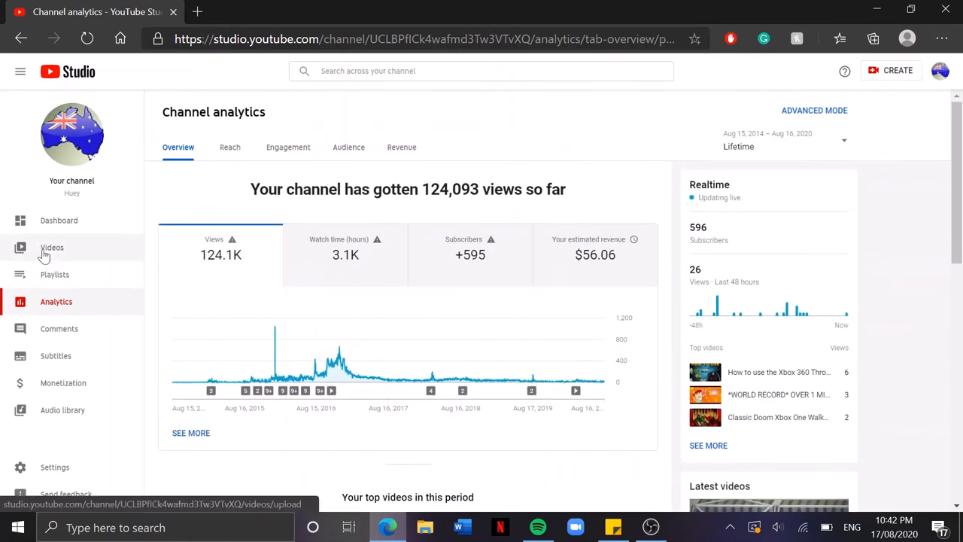
left_click(52, 247)
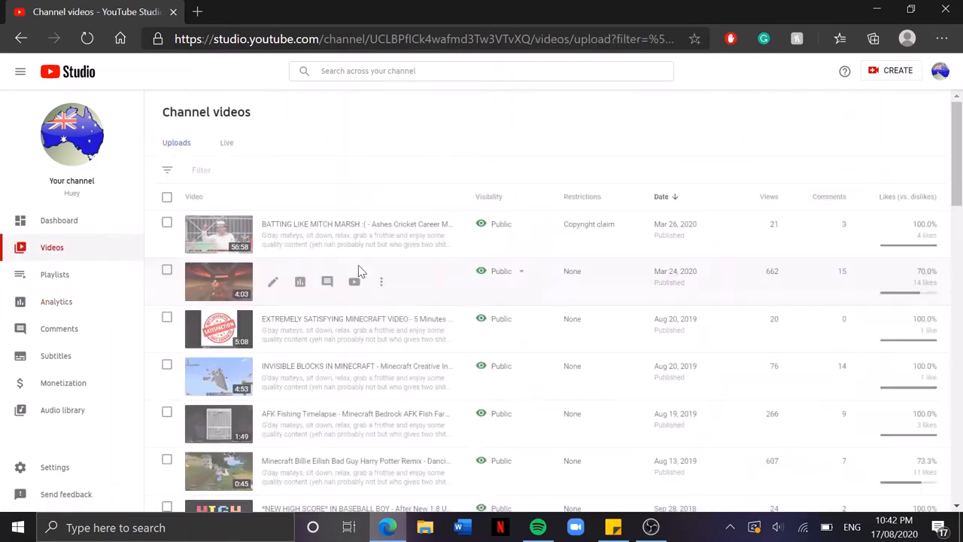
scroll("down", 3)
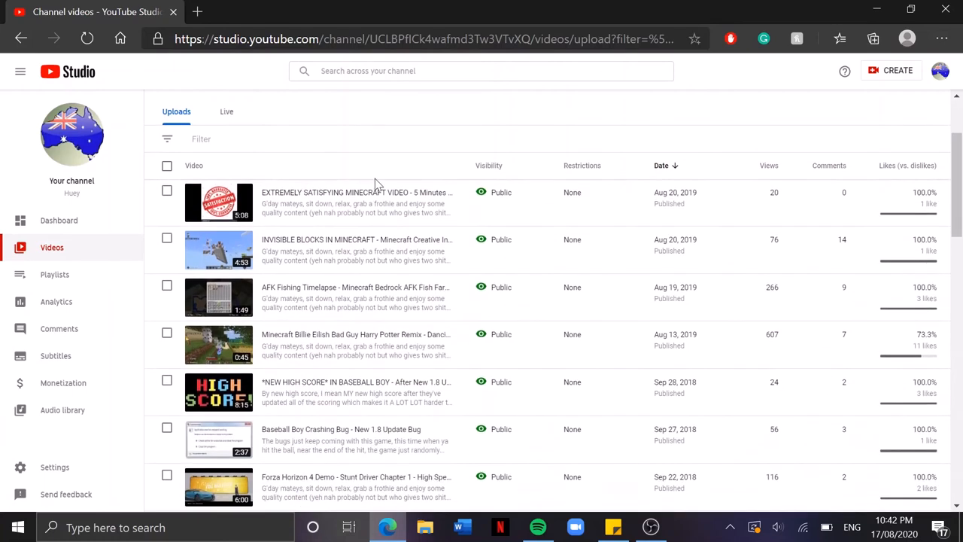
scroll("down", 3)
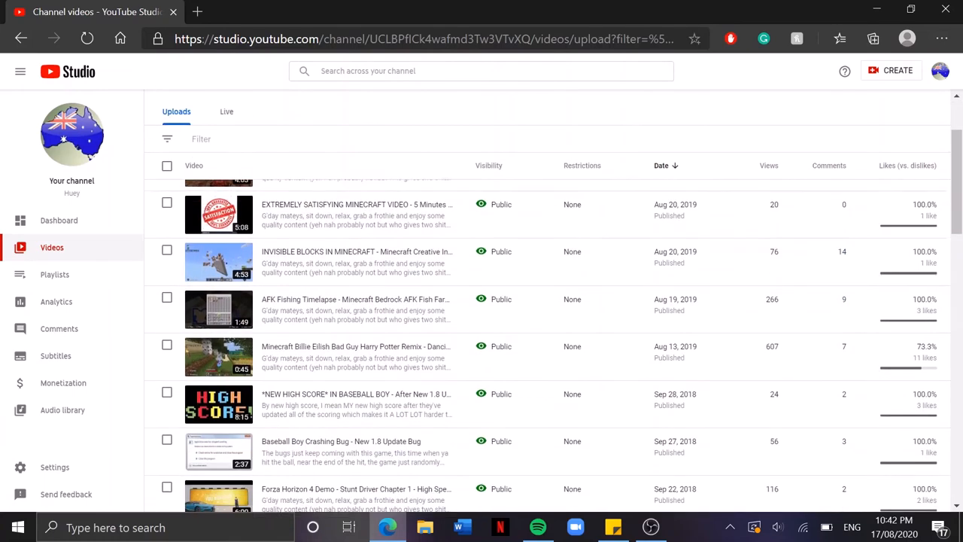
scroll("up", 3)
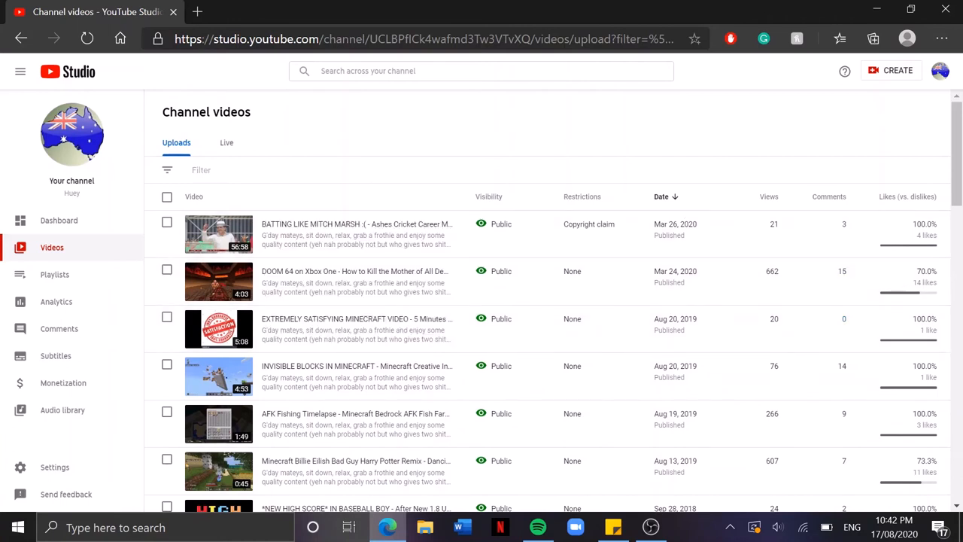
mouse_move(677, 109)
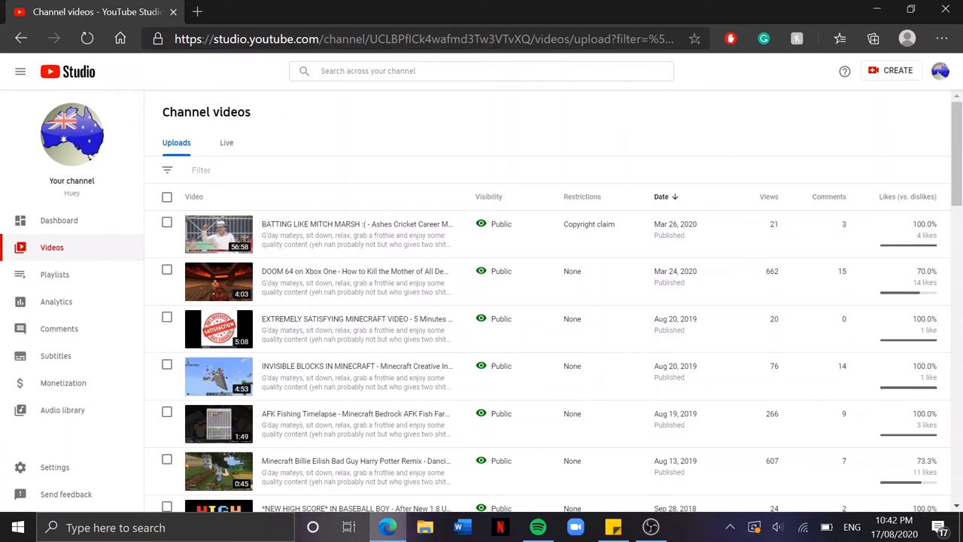
mouse_move(783, 137)
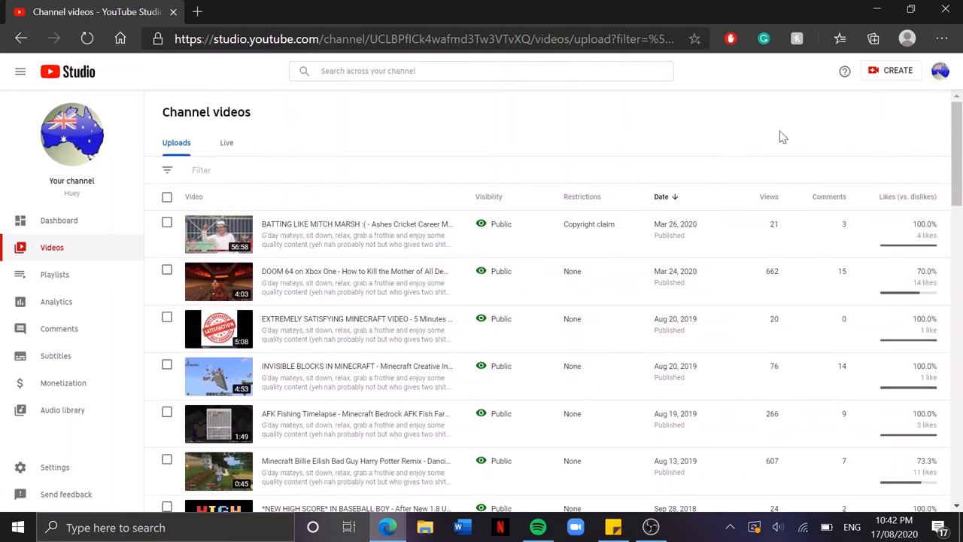
mouse_move(780, 133)
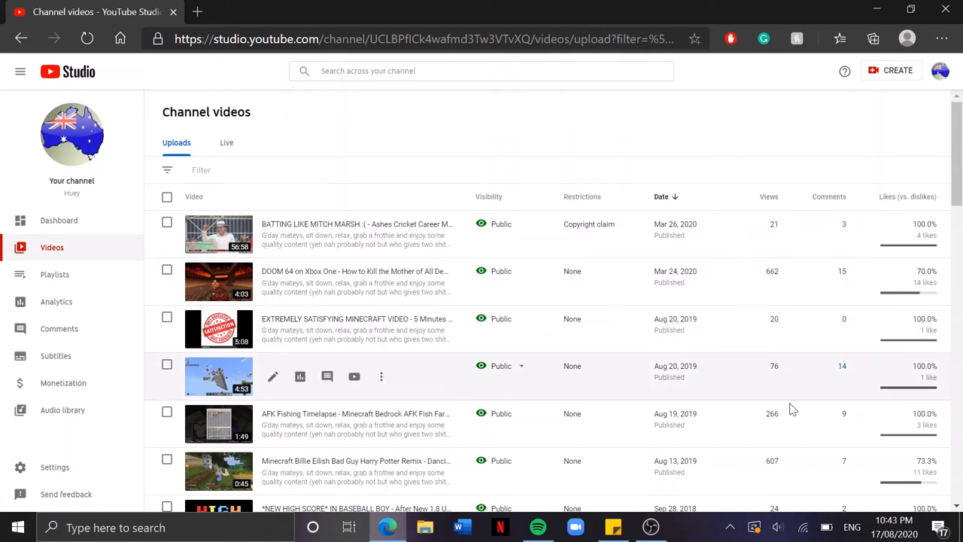
mouse_move(444, 132)
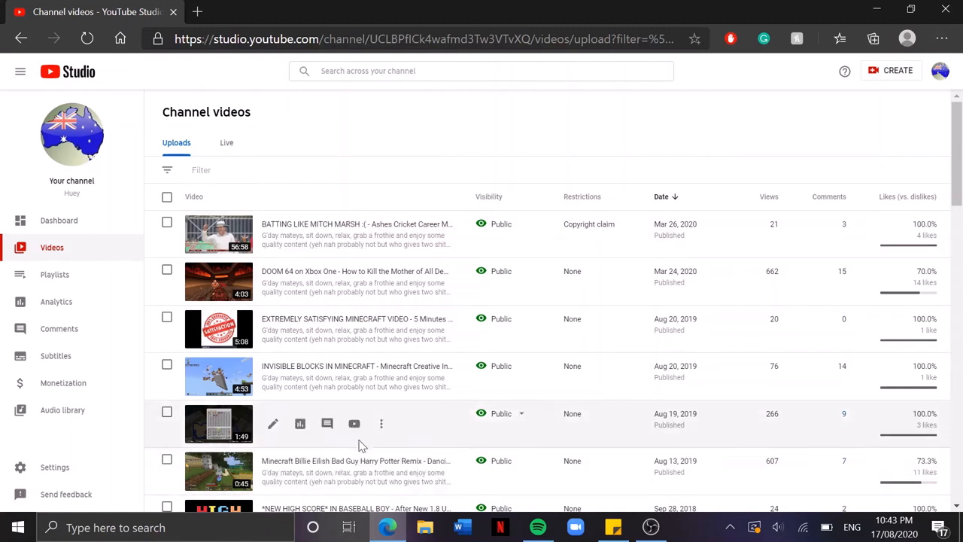
mouse_move(275, 278)
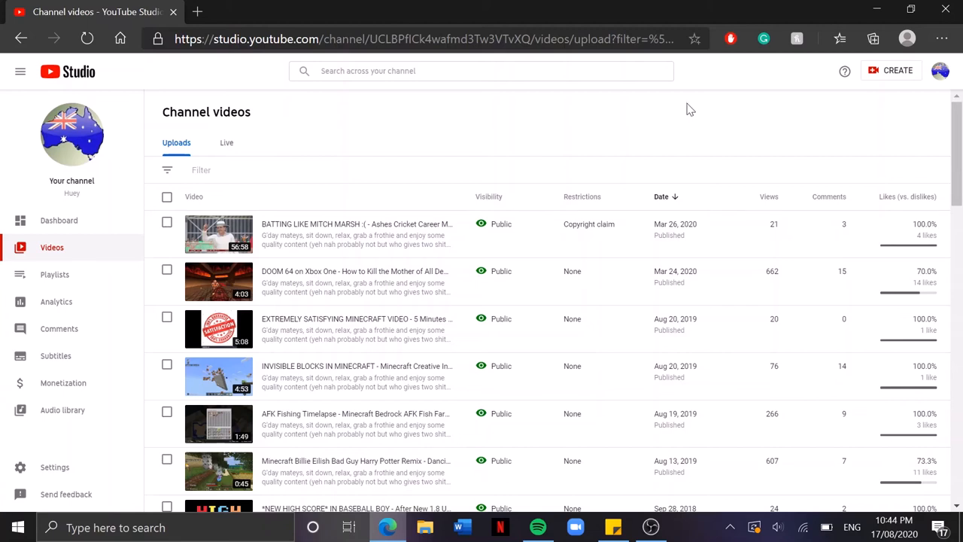
mouse_move(674, 138)
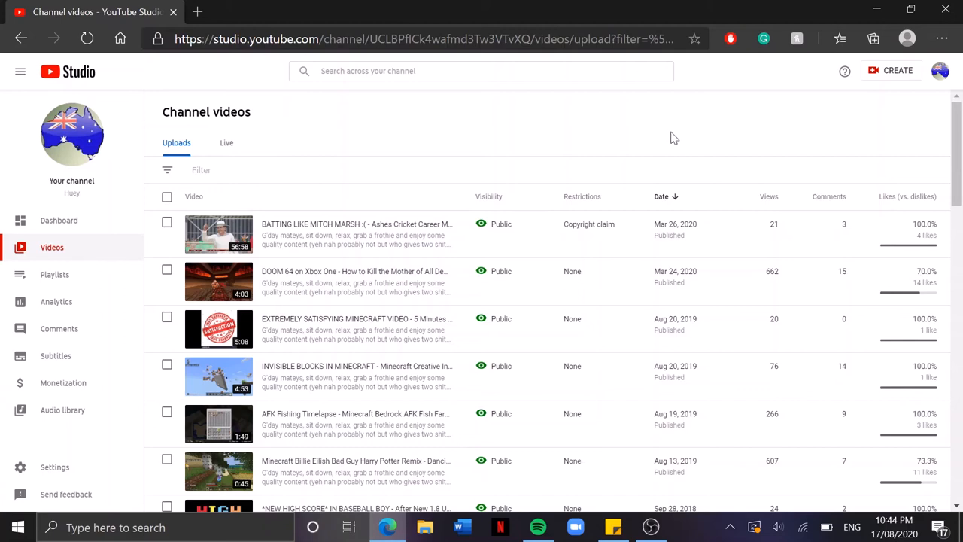
mouse_move(687, 112)
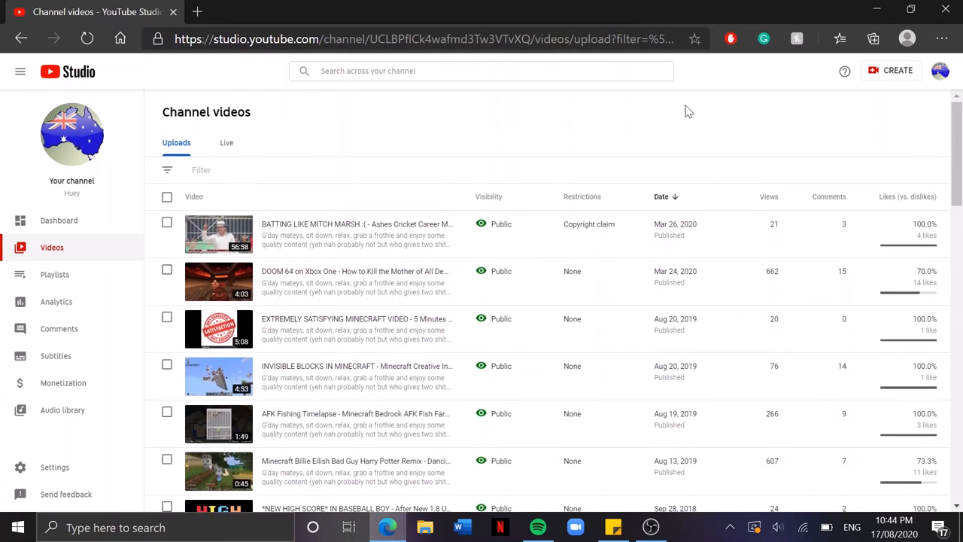
mouse_move(655, 131)
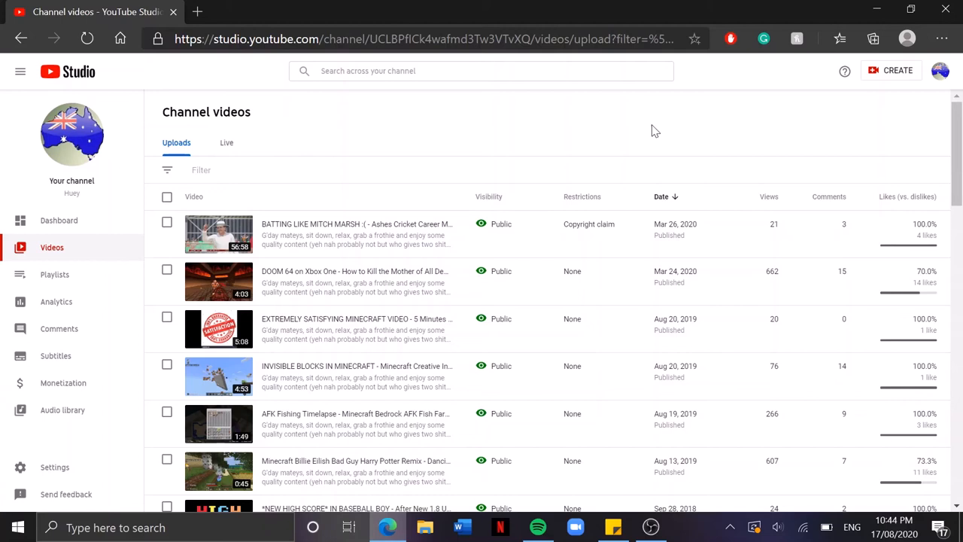
mouse_move(673, 126)
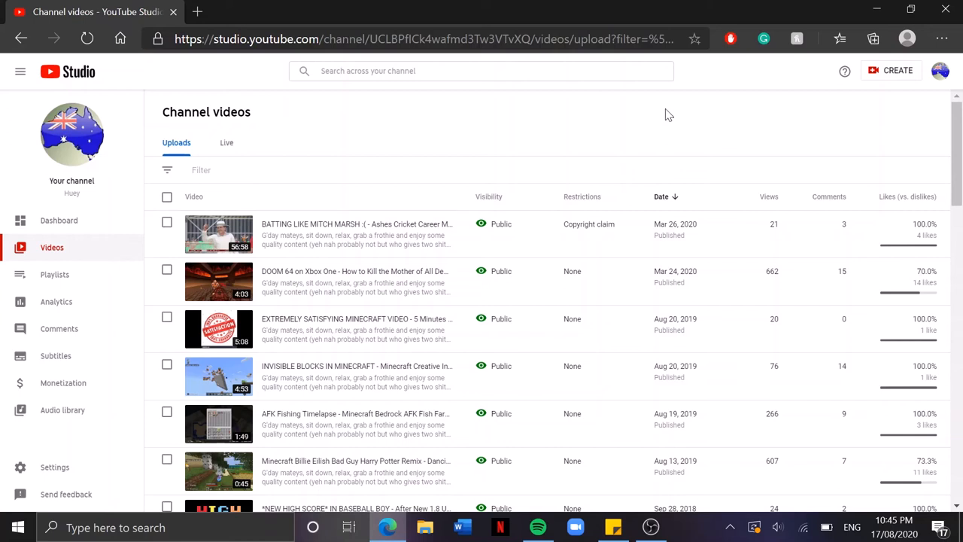
mouse_move(660, 105)
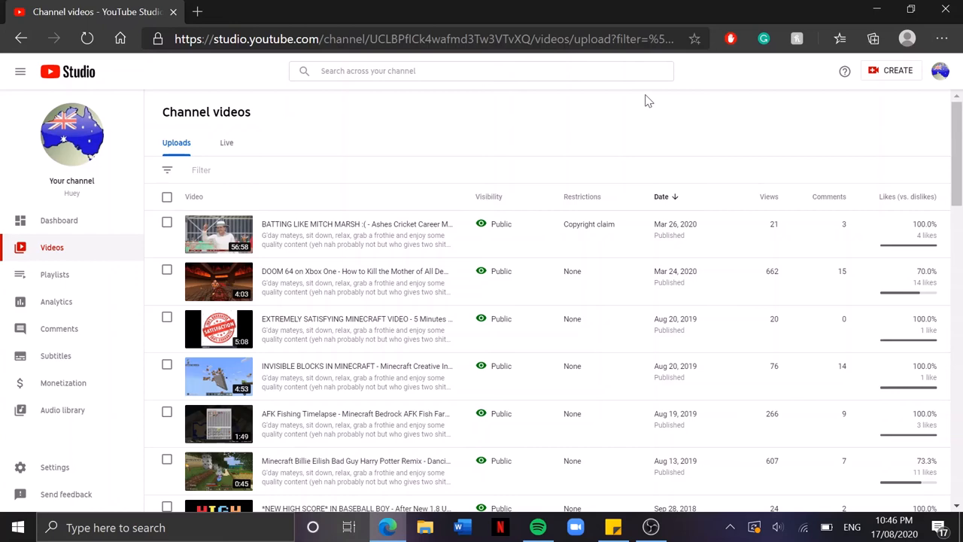
scroll("down", 3)
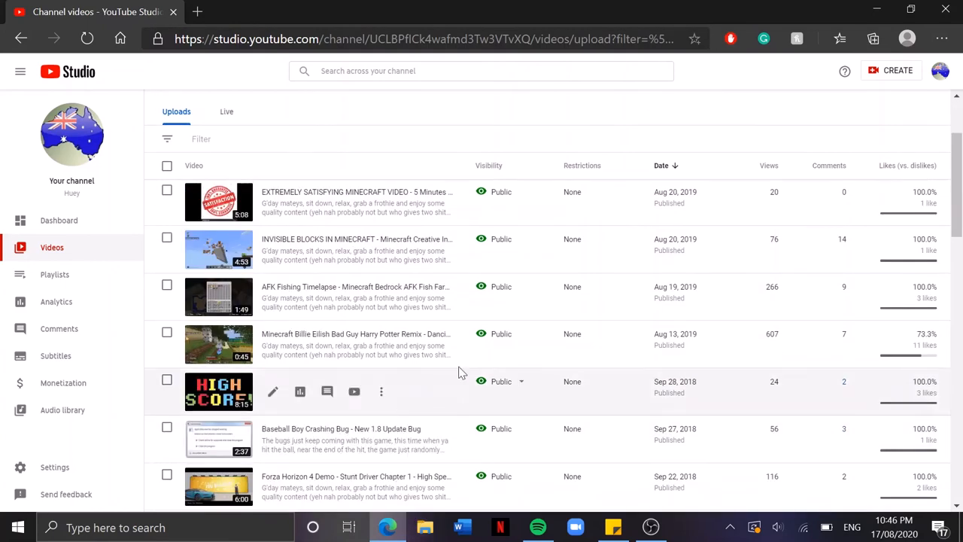
scroll("down", 3)
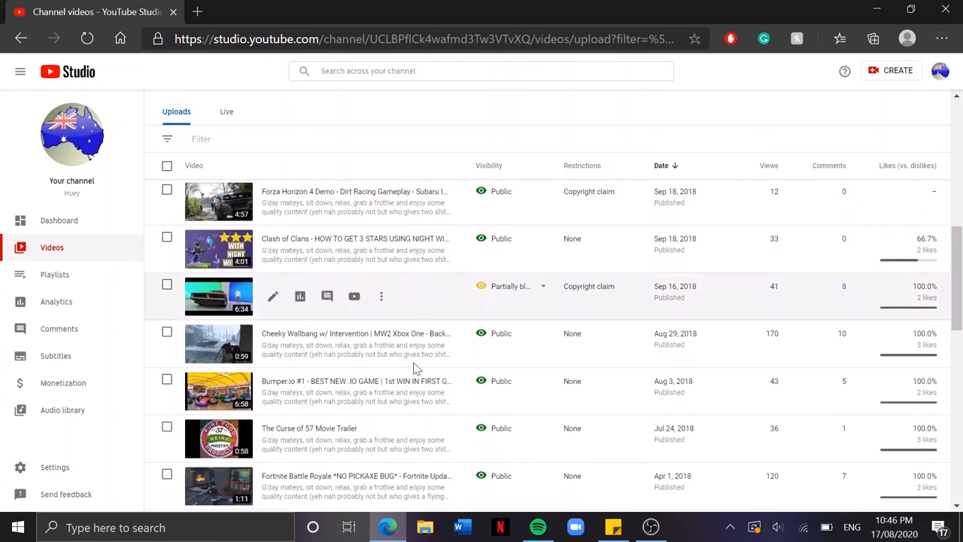
scroll("down", 3)
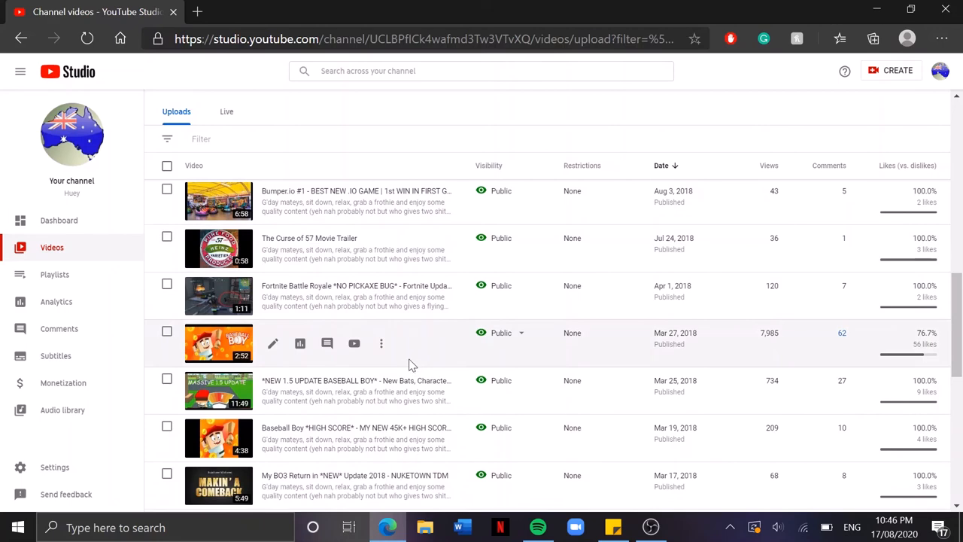
scroll("down", 3)
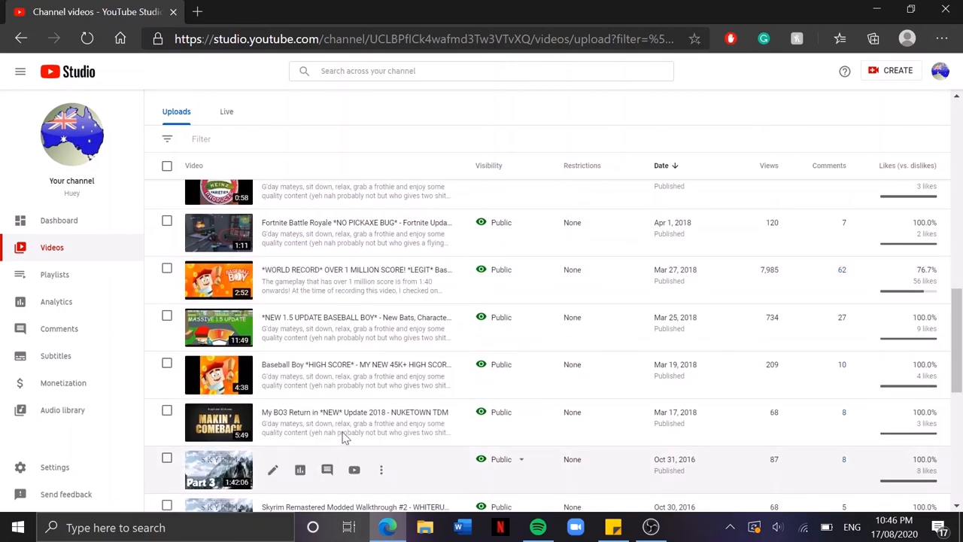
scroll("up", 3)
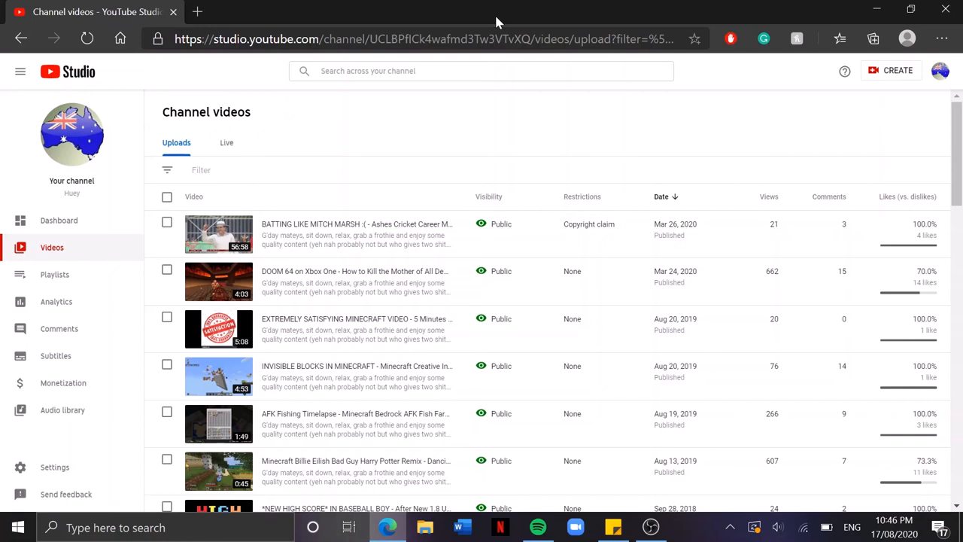
mouse_move(486, 29)
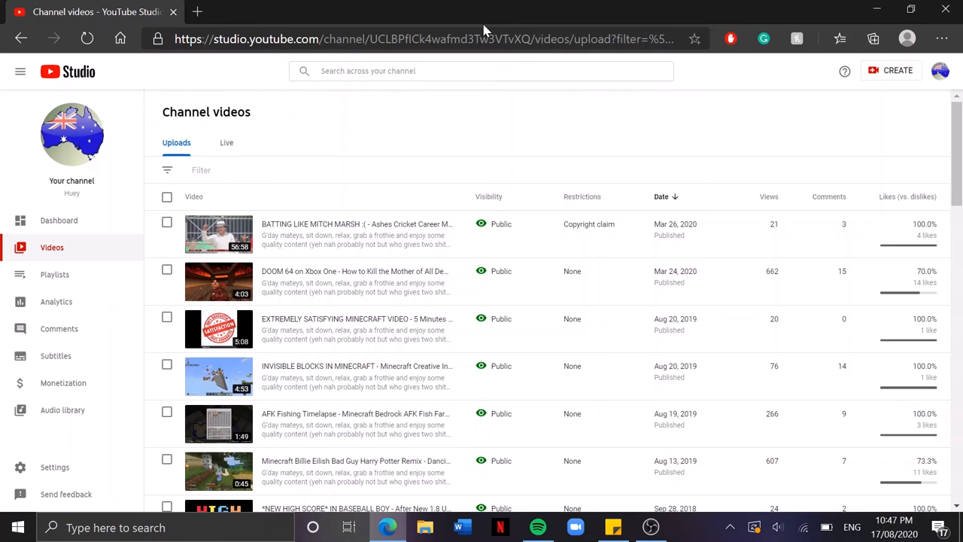
mouse_move(112, 177)
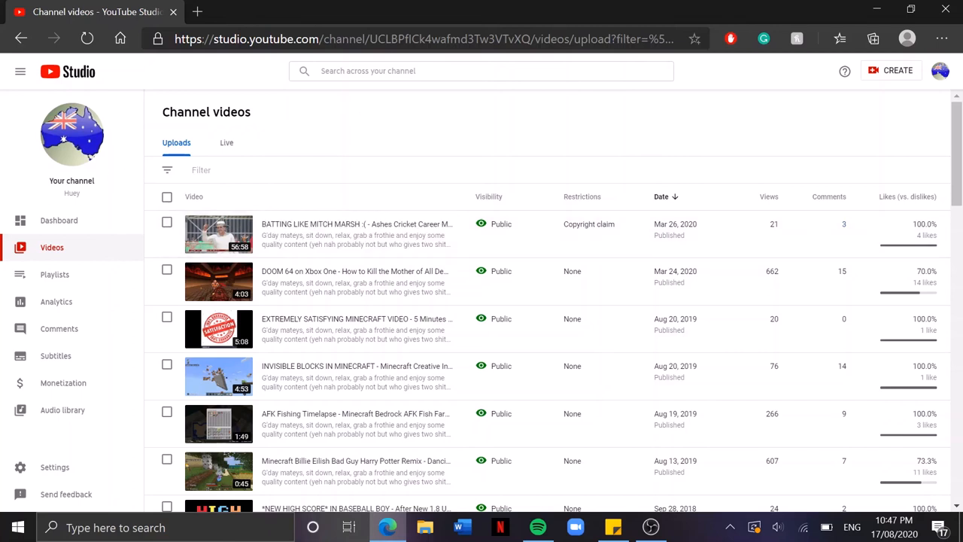
mouse_move(245, 113)
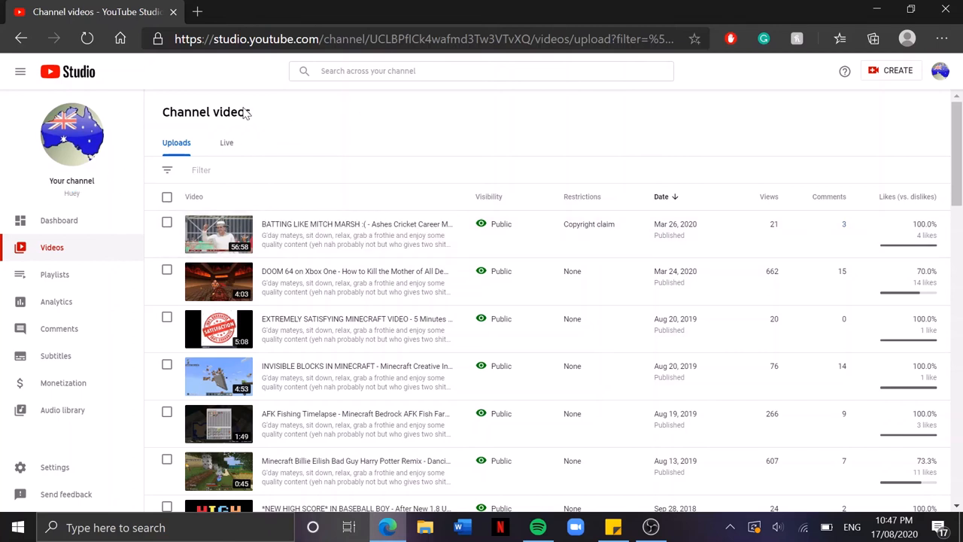
mouse_move(139, 137)
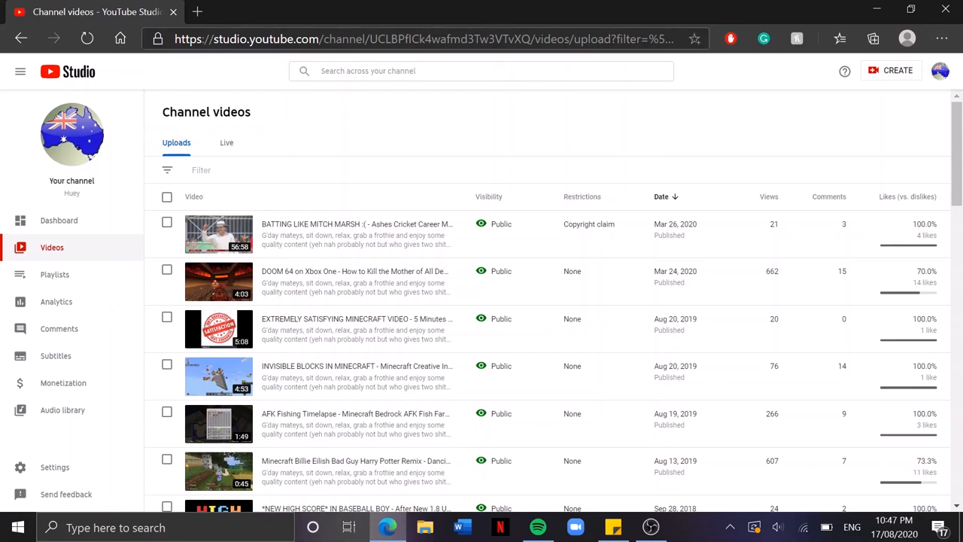
mouse_move(276, 342)
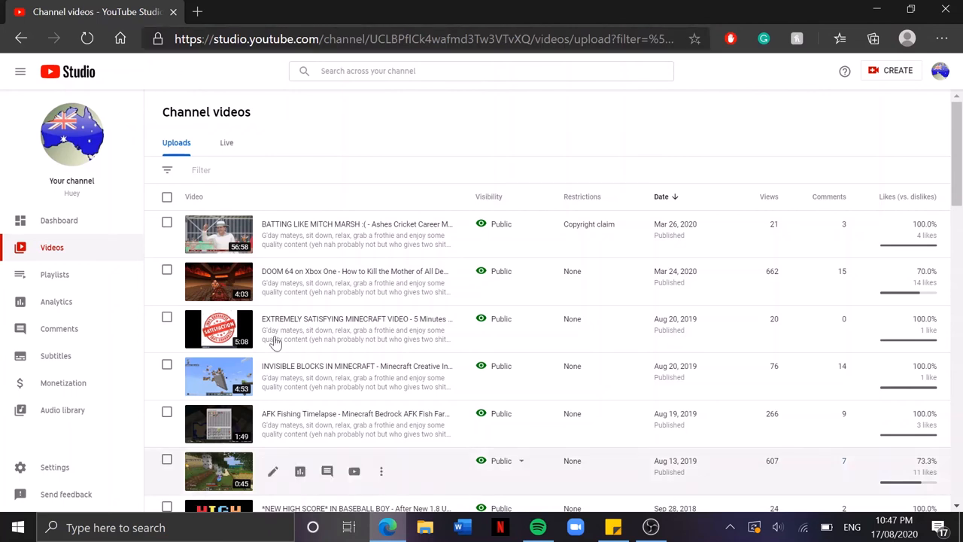
mouse_move(503, 102)
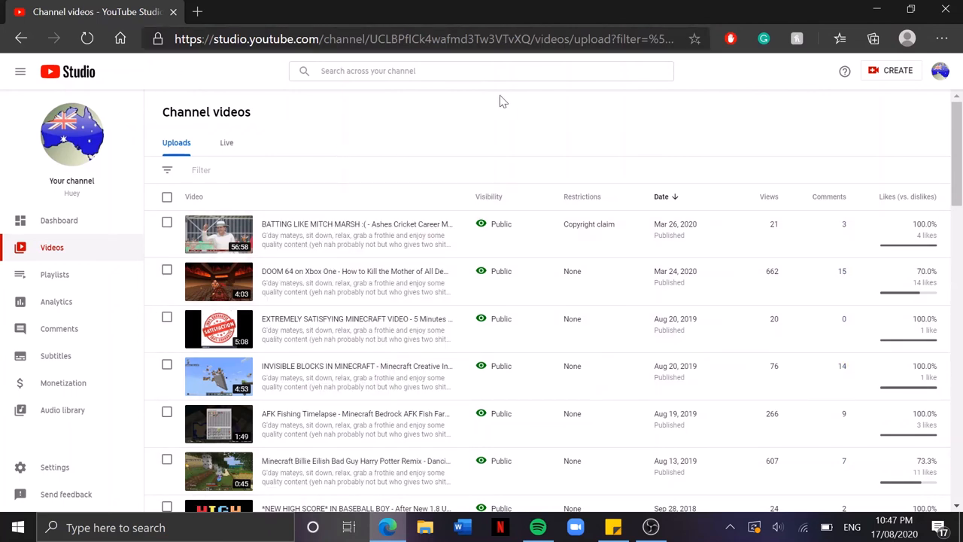
mouse_move(615, 139)
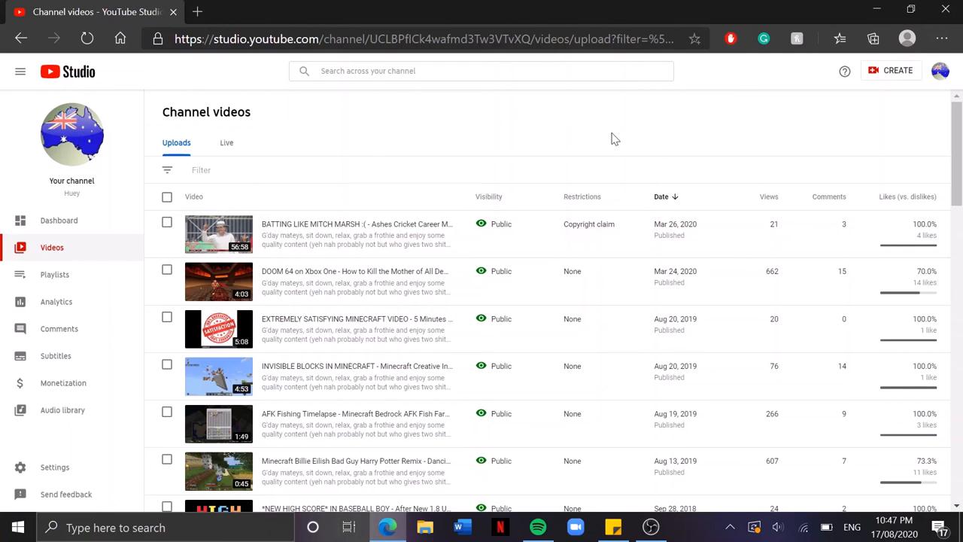
mouse_move(354, 377)
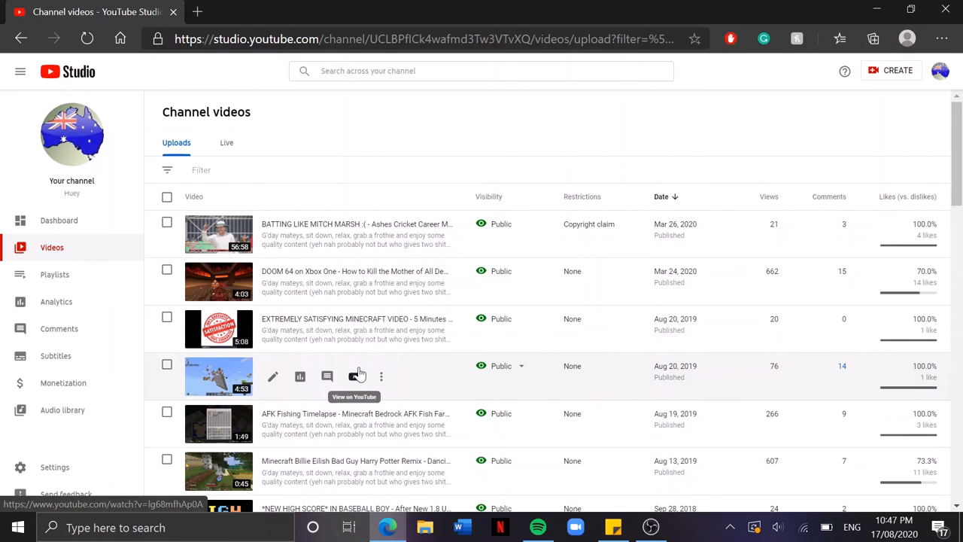
mouse_move(328, 368)
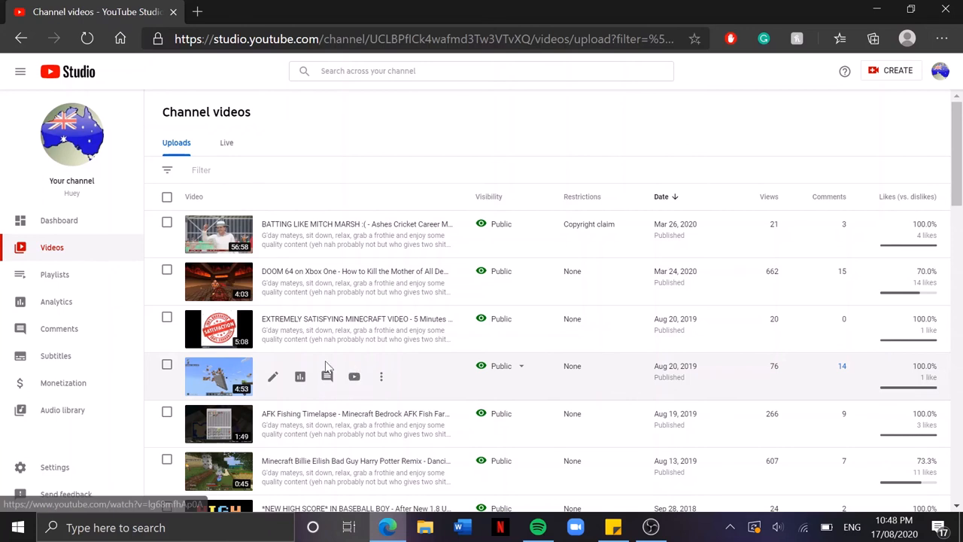